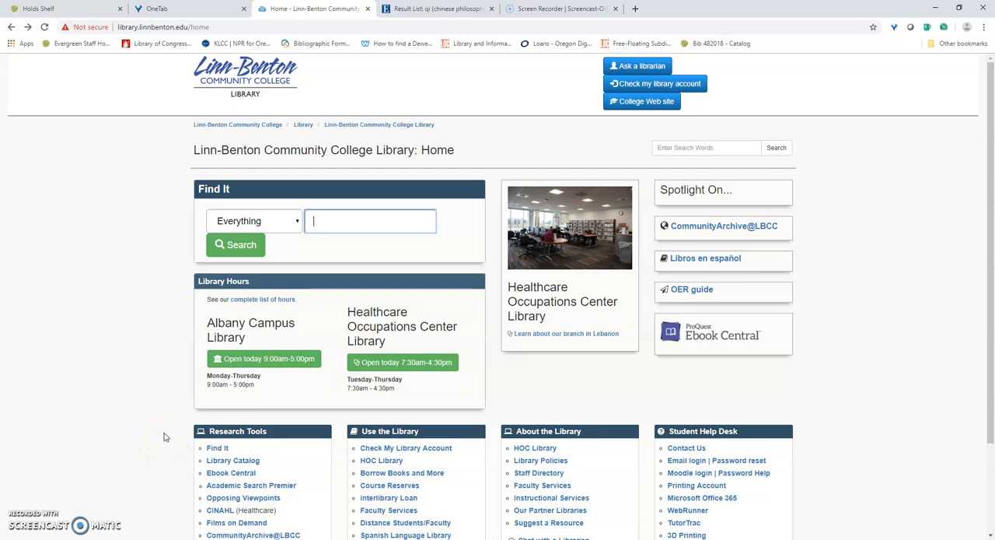
- Choose the Academic Search Premier database from the EBSCOhost database list
scroll("down", 3)
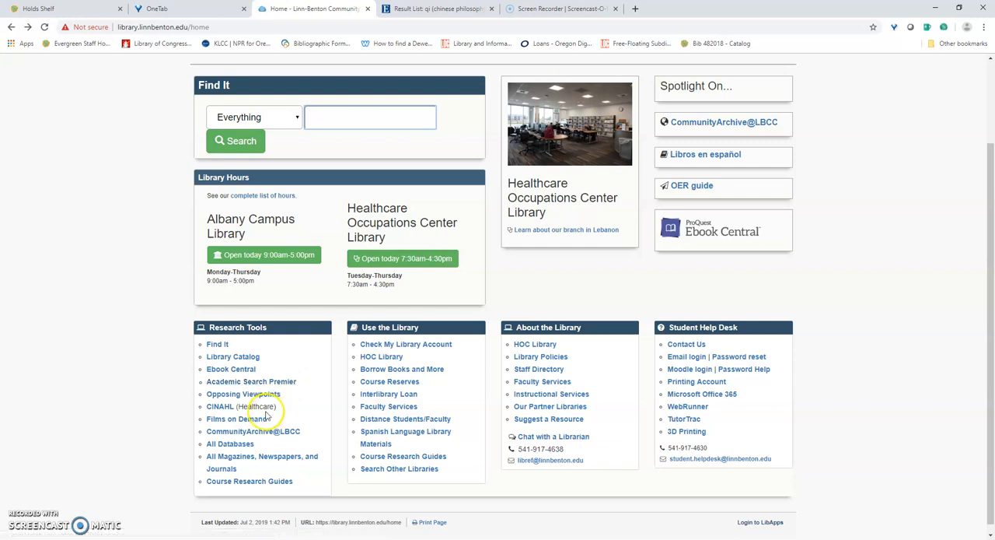
mouse_move(279, 413)
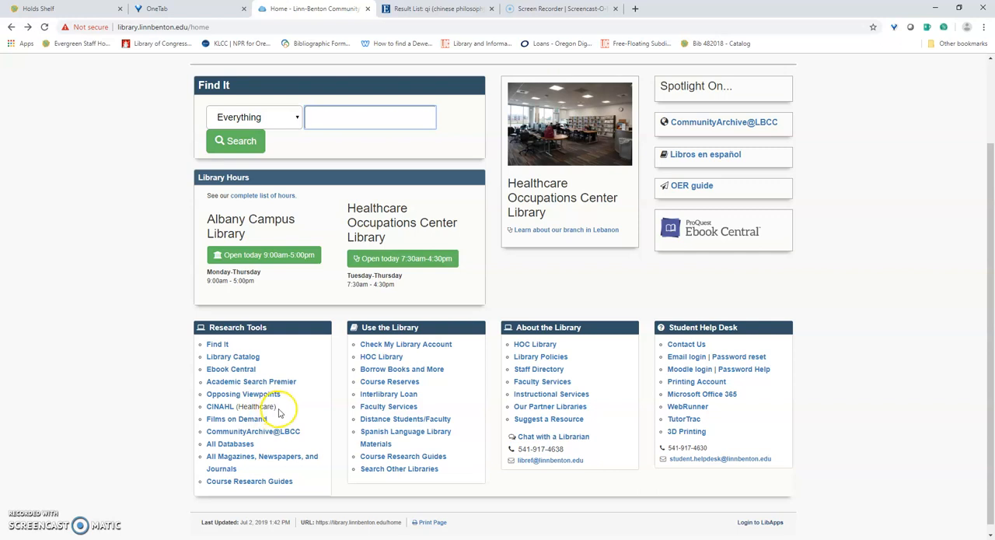
mouse_move(294, 388)
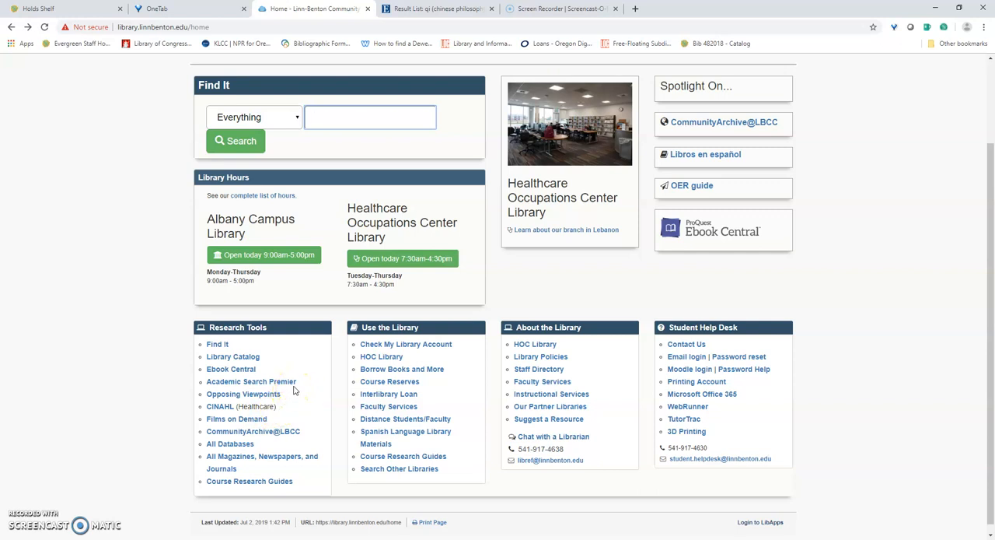
left_click(370, 116)
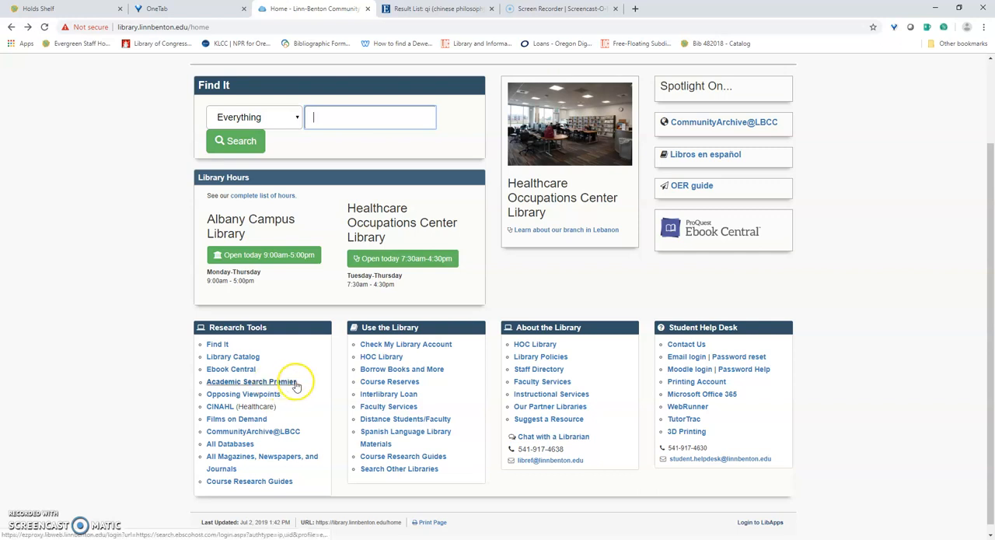
mouse_move(288, 385)
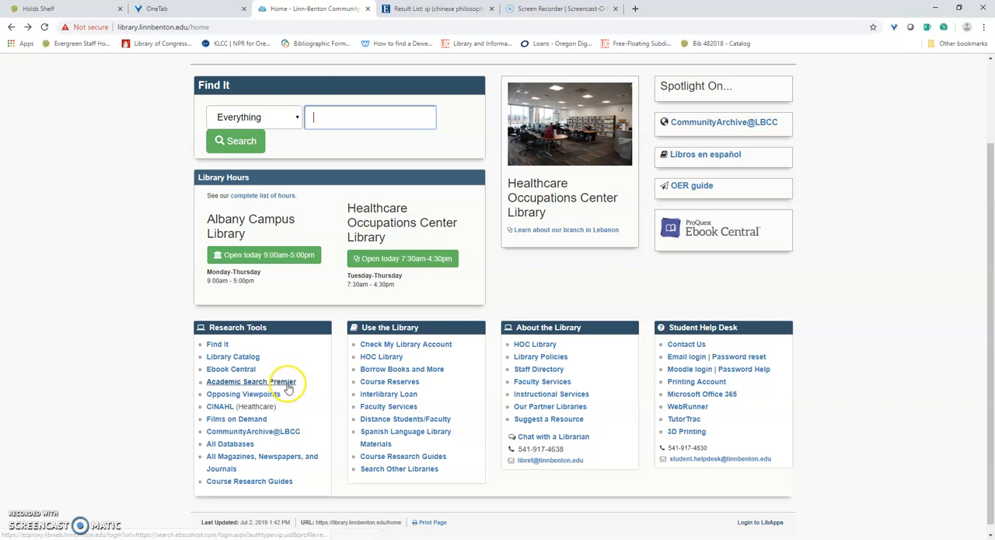
left_click(252, 381)
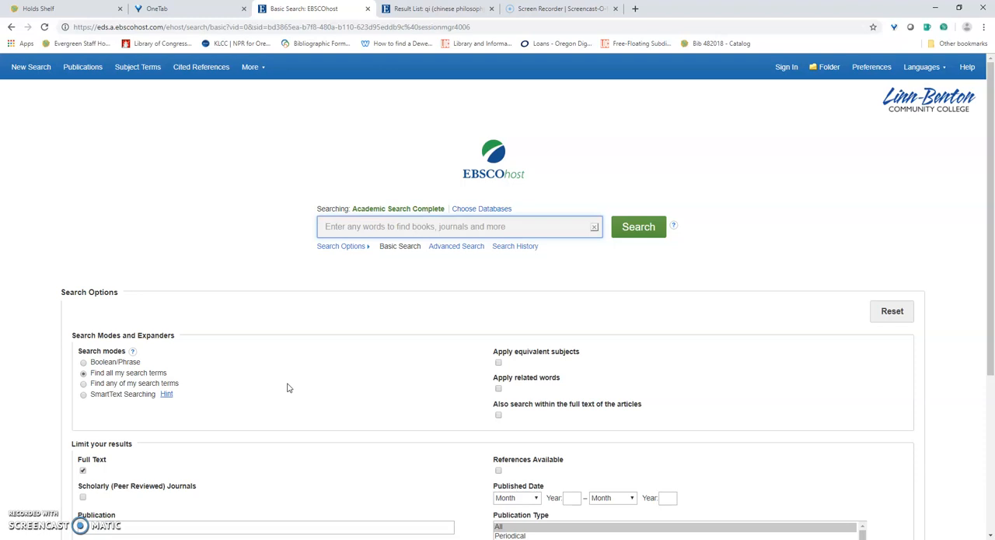
mouse_move(301, 379)
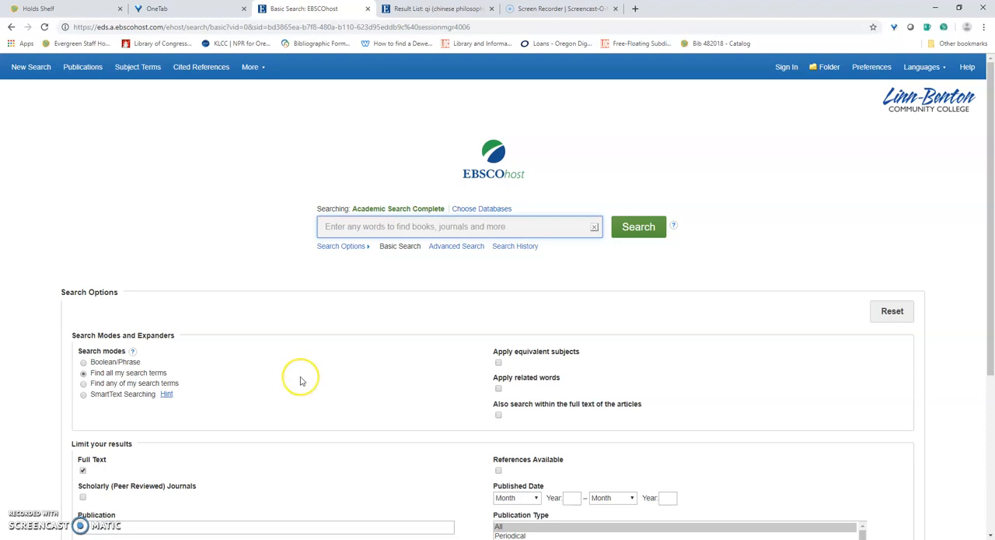
- Search for 'sleep high school start times'
type("sleep high school start times")
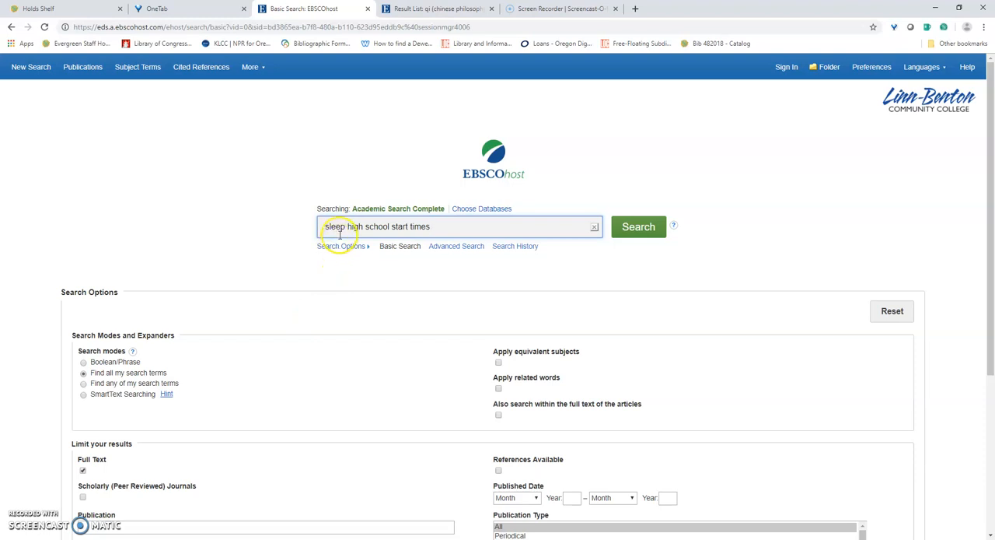
mouse_move(389, 227)
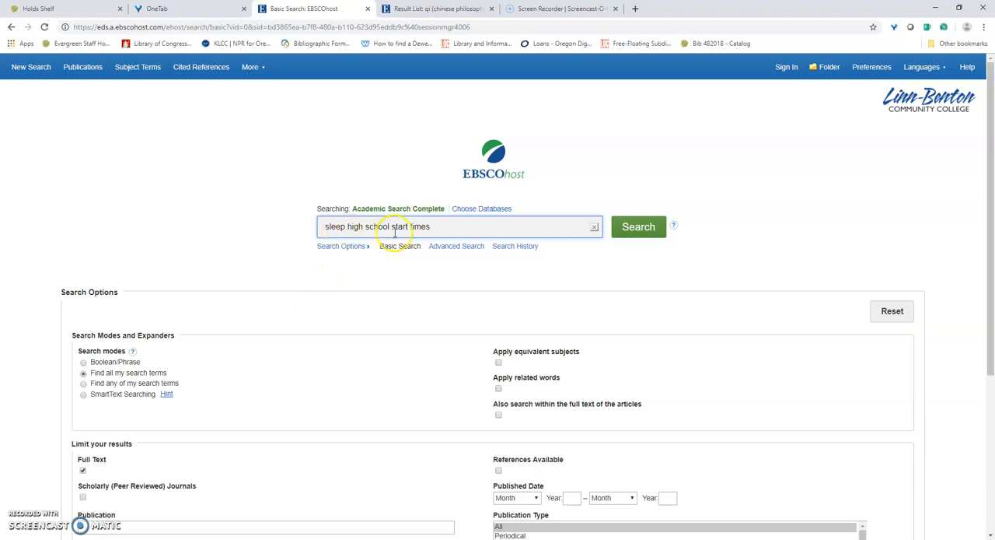
mouse_move(448, 255)
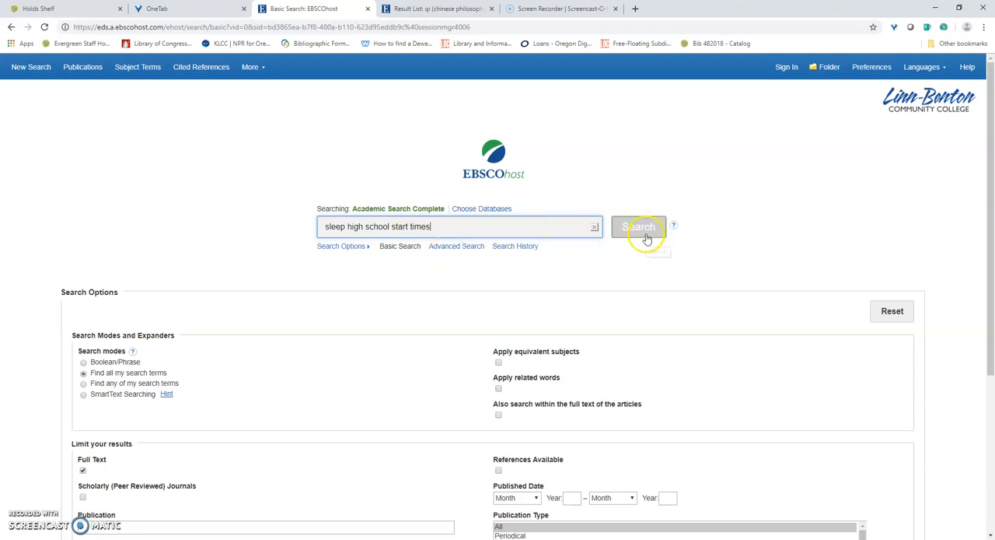
left_click(637, 227)
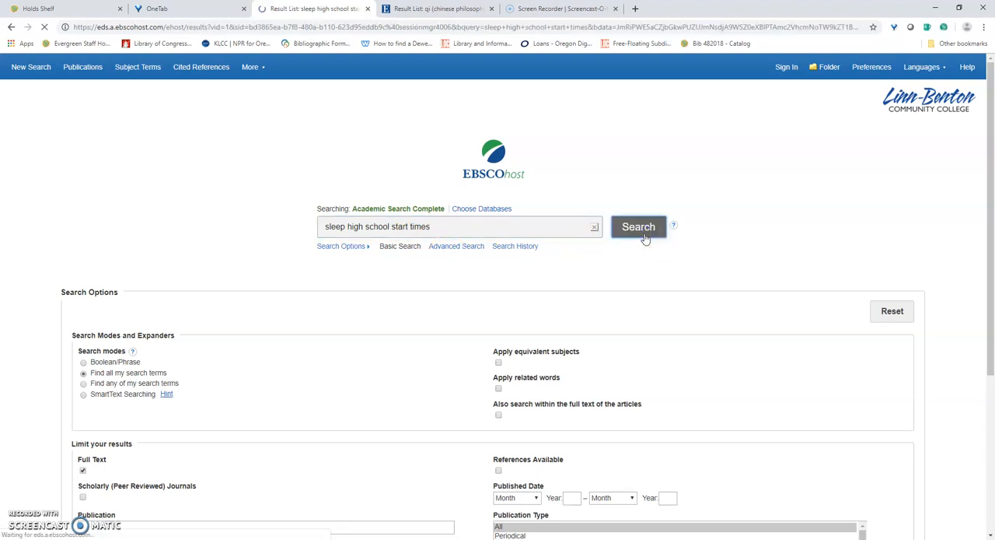
- Remove the Full Text limiter so the result list expands, then review the results
left_click(637, 227)
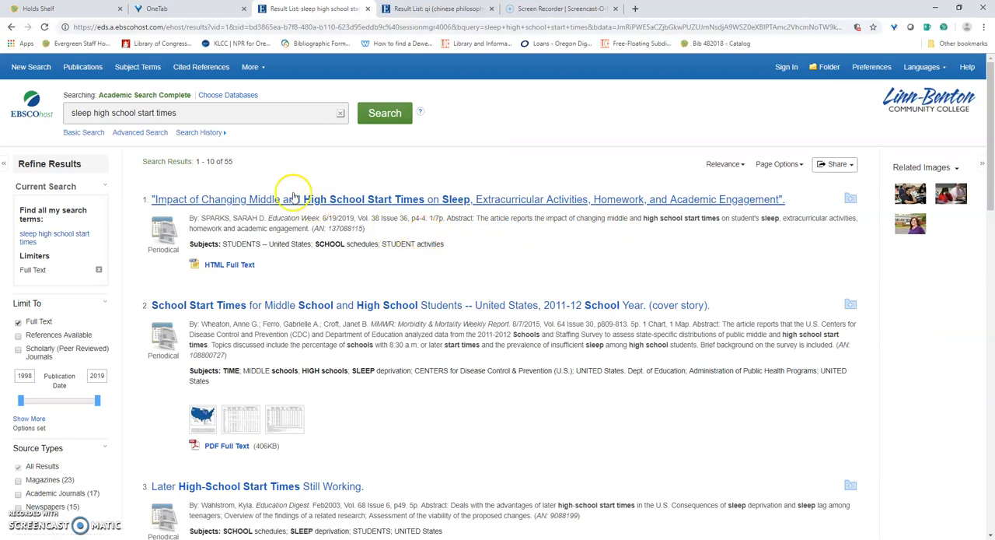
mouse_move(227, 172)
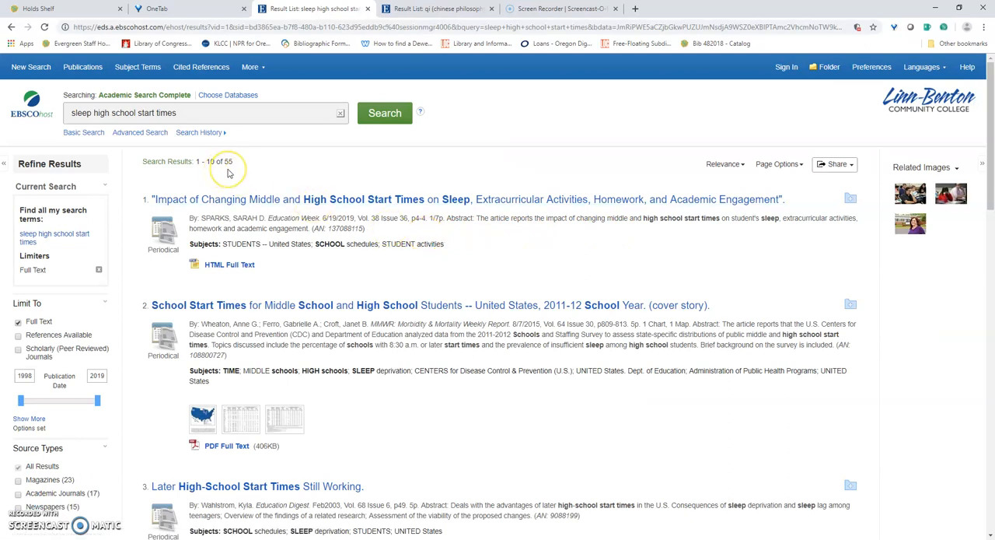
mouse_move(230, 172)
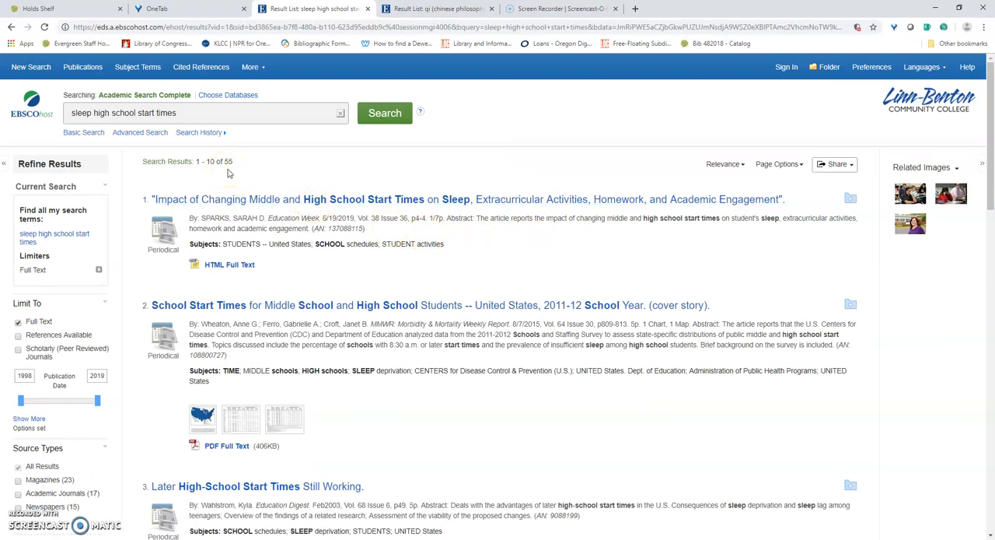
mouse_move(87, 233)
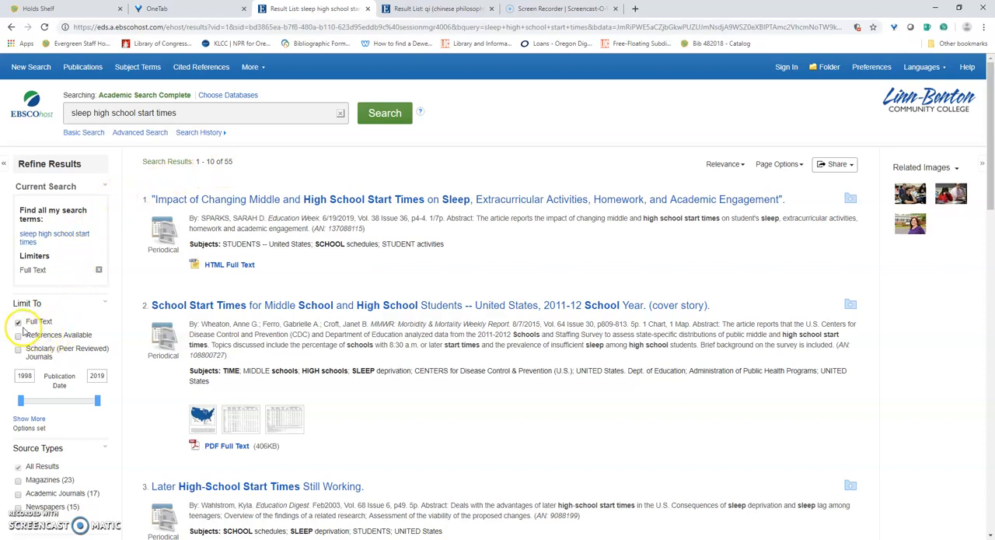
left_click(17, 320)
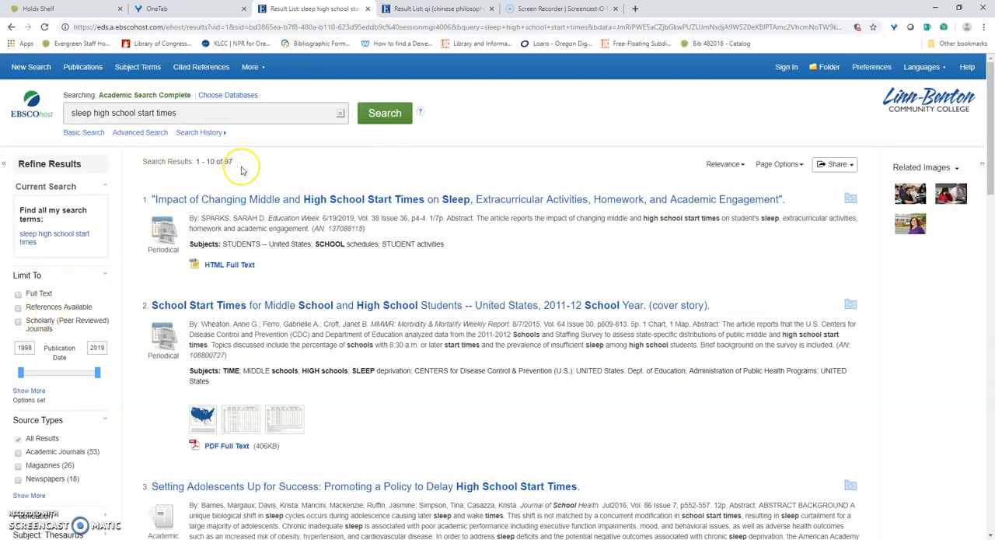
scroll("down", 3)
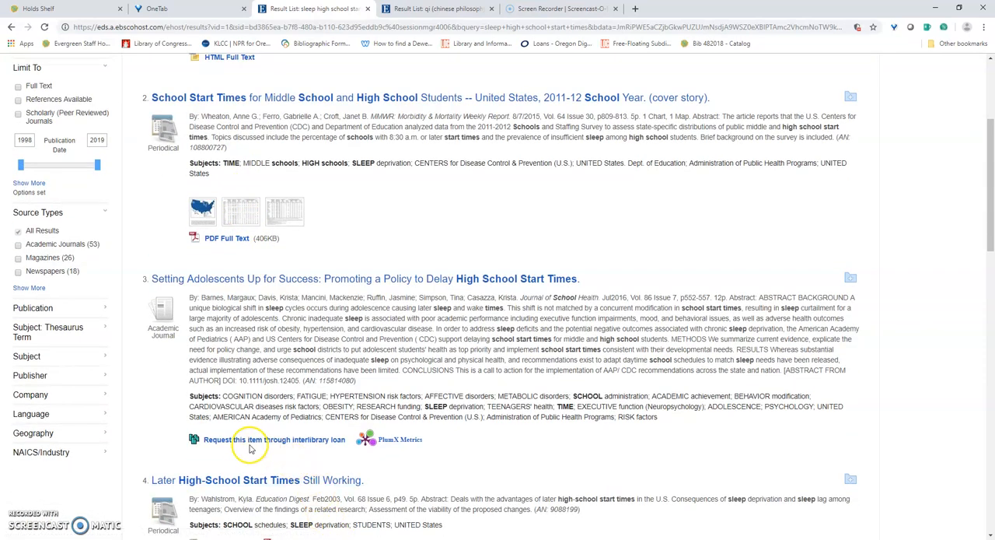
mouse_move(304, 449)
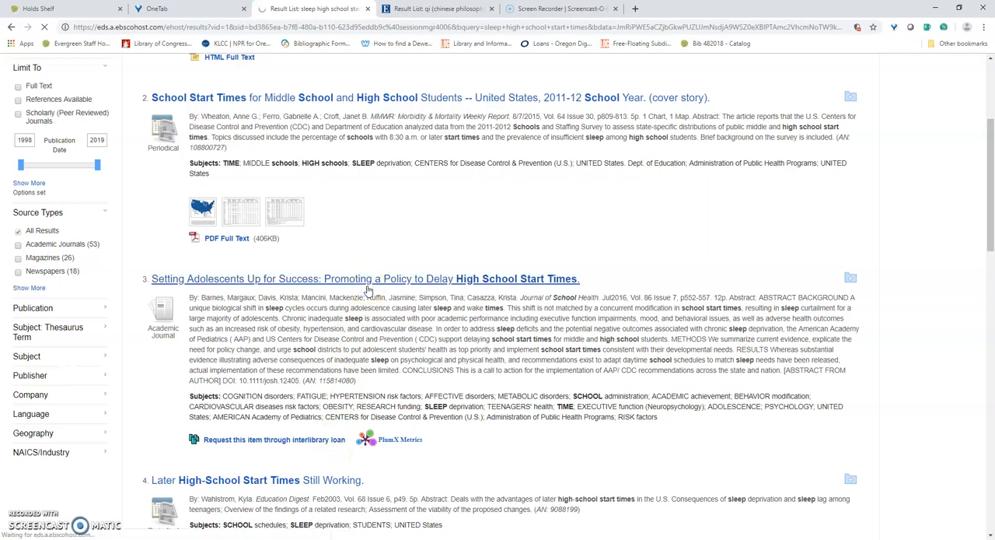
- View the detailed record for result 3, 'Setting Adolescents Up for Success…'
left_click(366, 278)
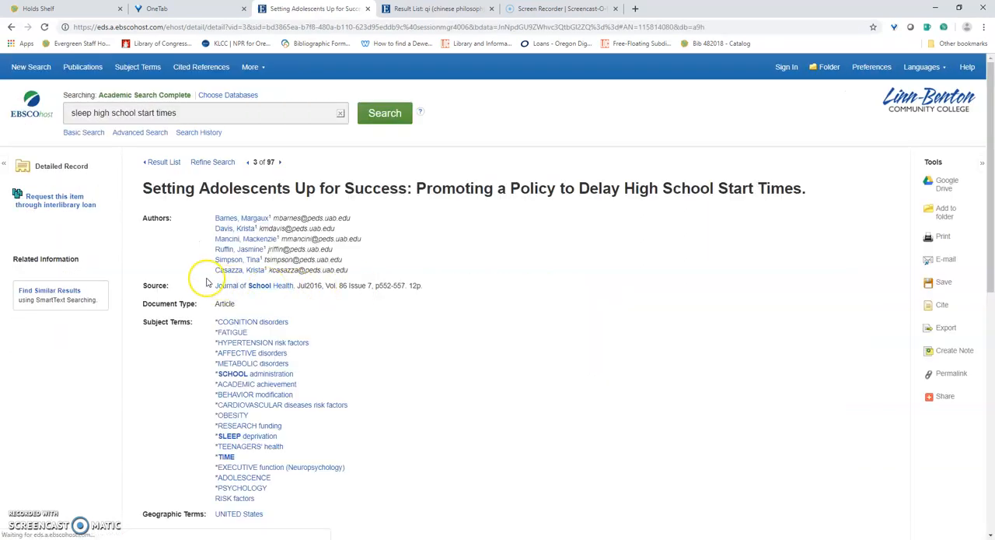
mouse_move(54, 206)
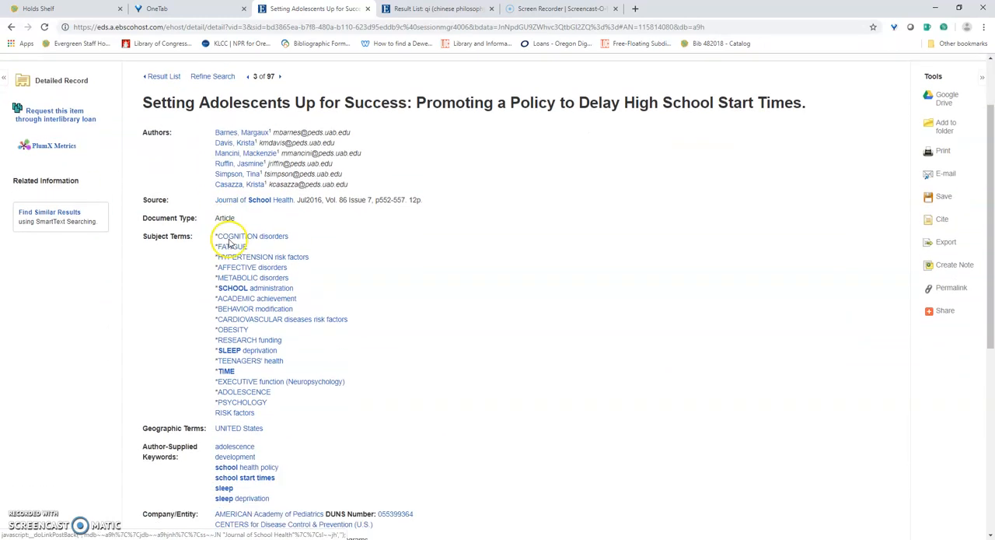
scroll("down", 3)
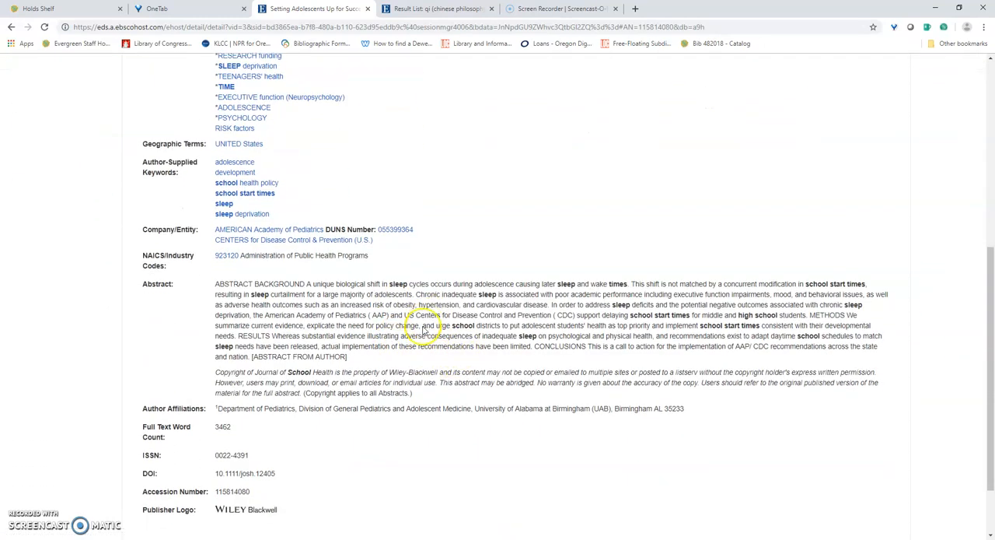
scroll("up", 3)
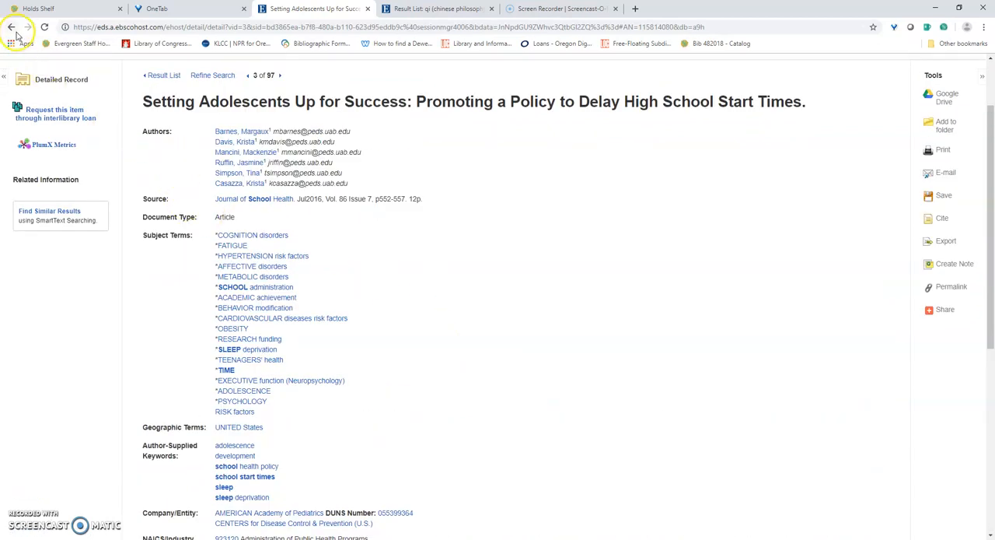
- Return to the results and limit Publication Date to 2014–2019, narrowing results to 22
left_click(12, 39)
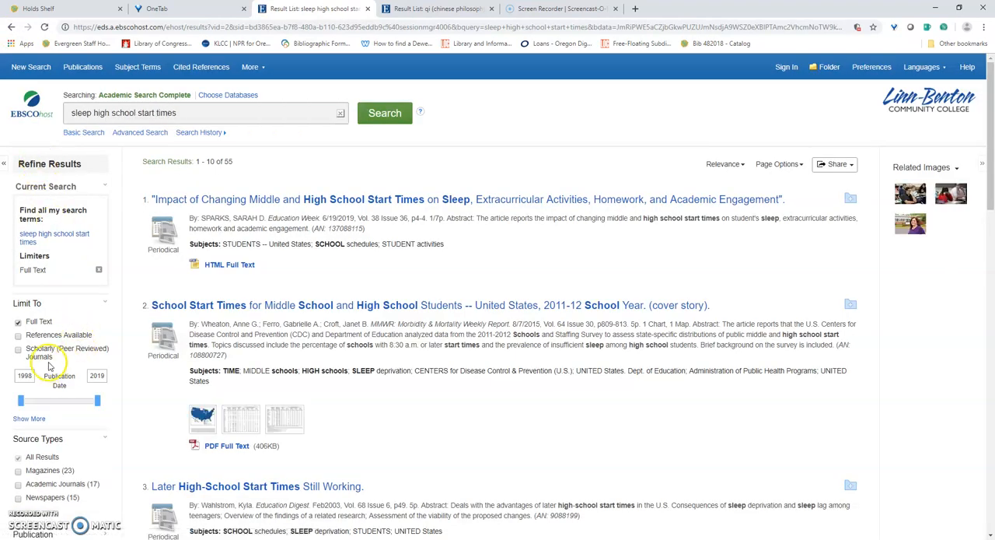
mouse_move(51, 357)
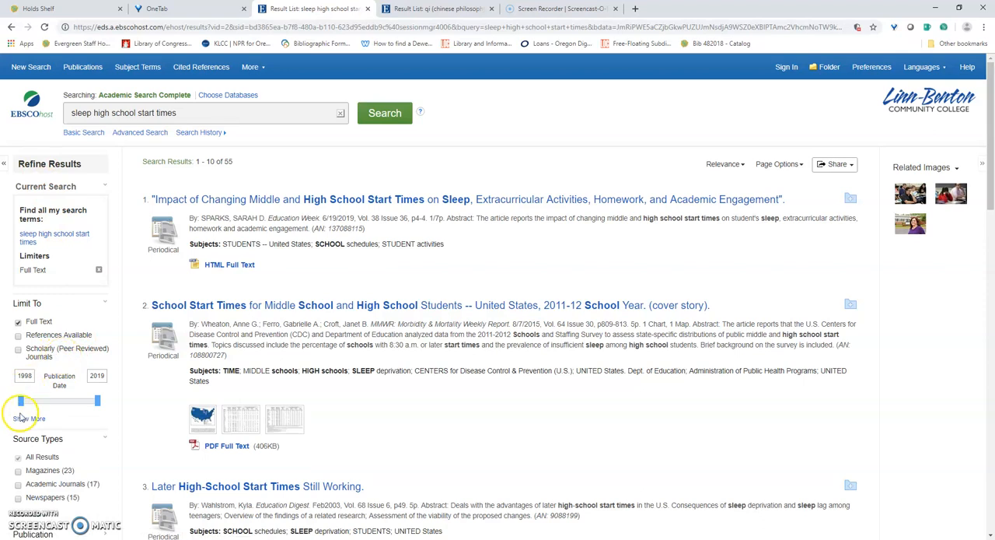
left_click_drag(19, 401, 25, 401)
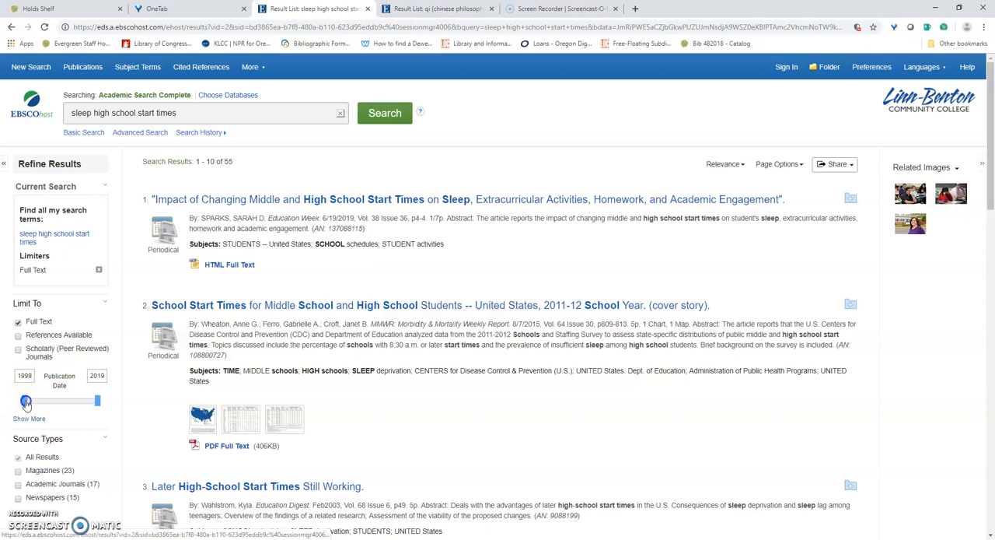
left_click_drag(27, 402, 78, 401)
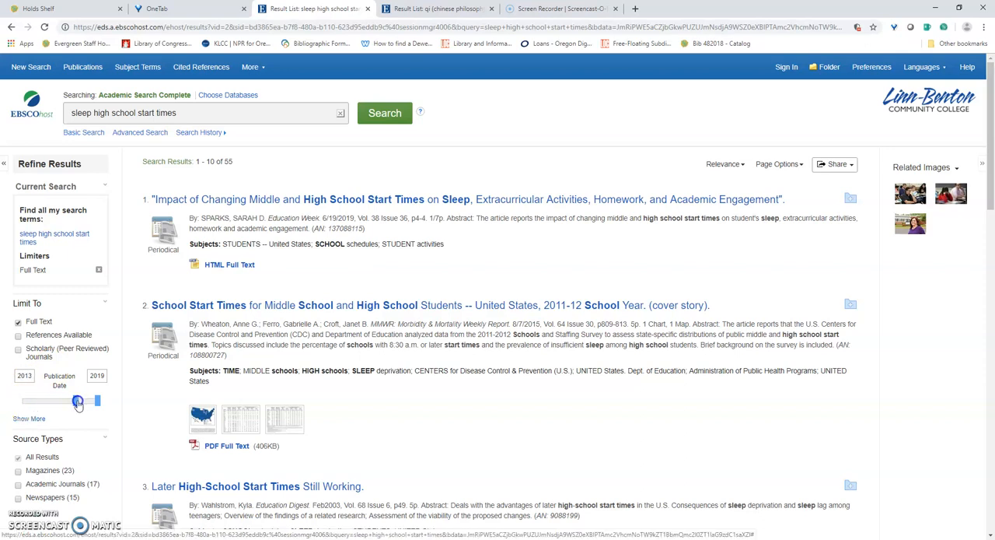
left_click_drag(77, 401, 84, 401)
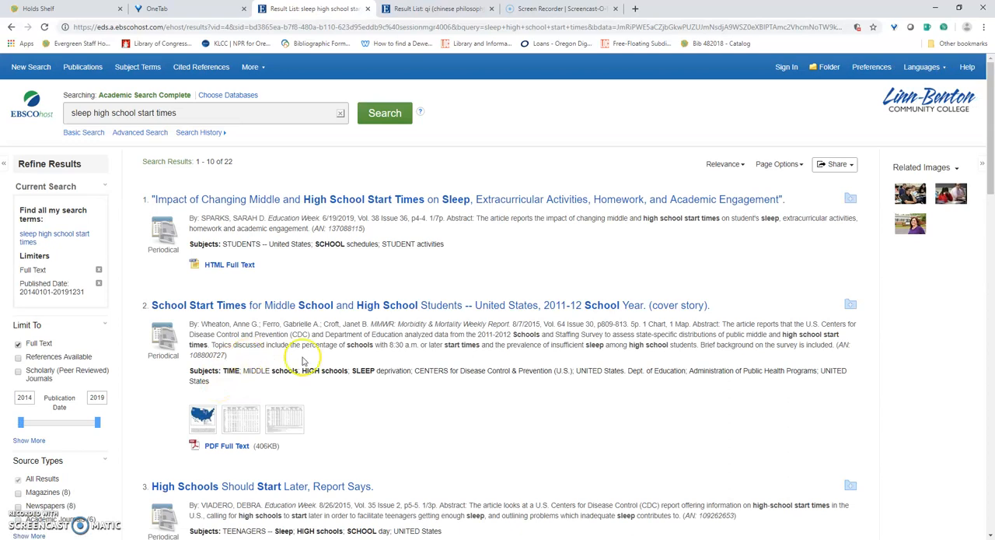
mouse_move(314, 353)
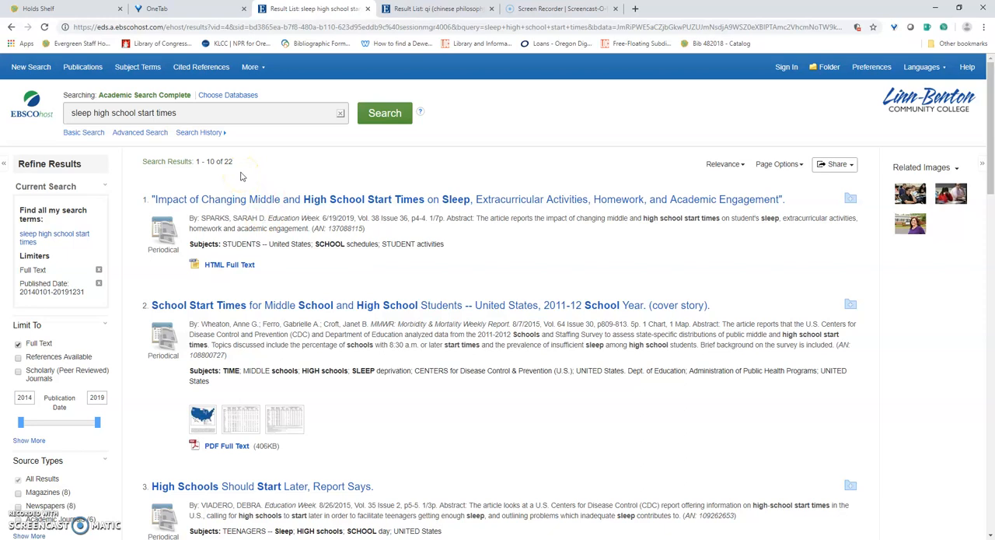
mouse_move(255, 180)
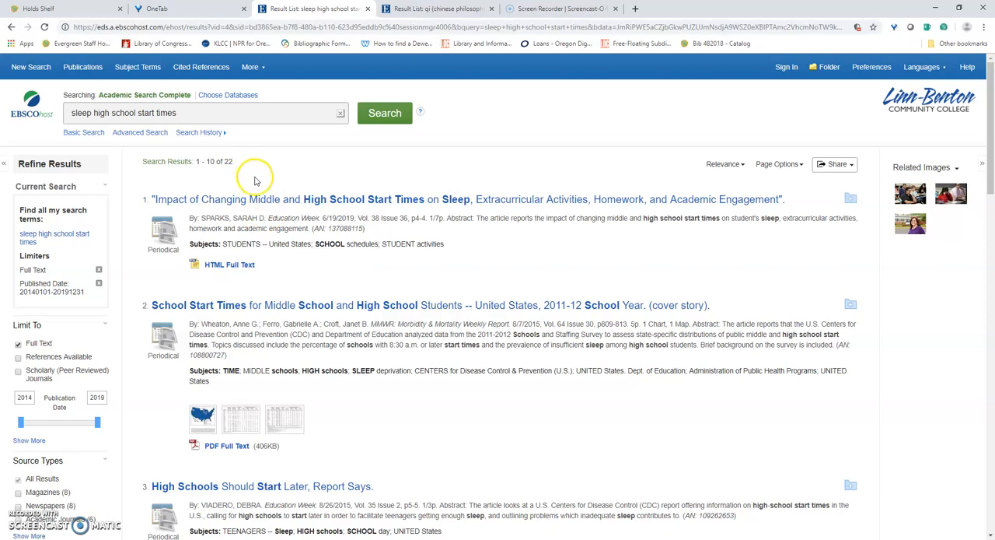
mouse_move(329, 218)
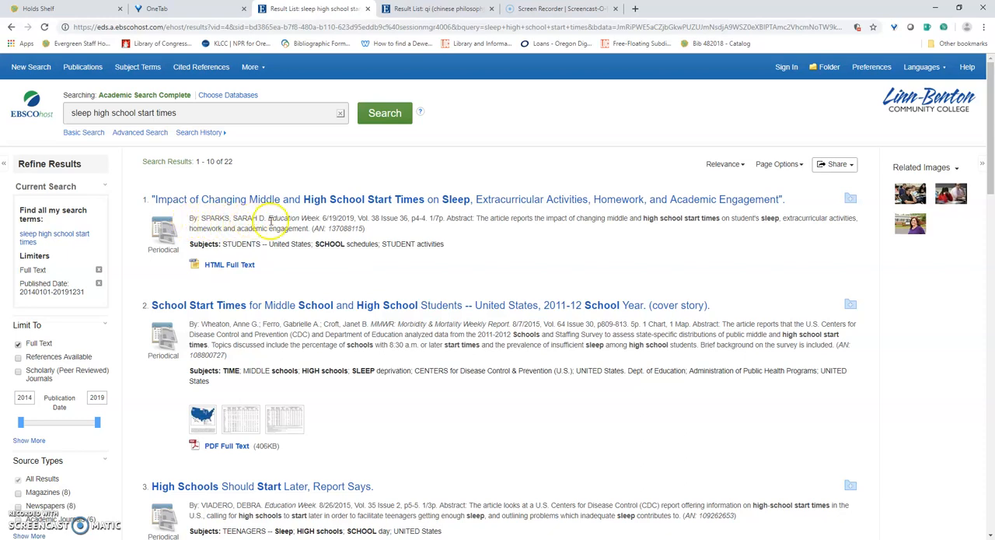
mouse_move(338, 224)
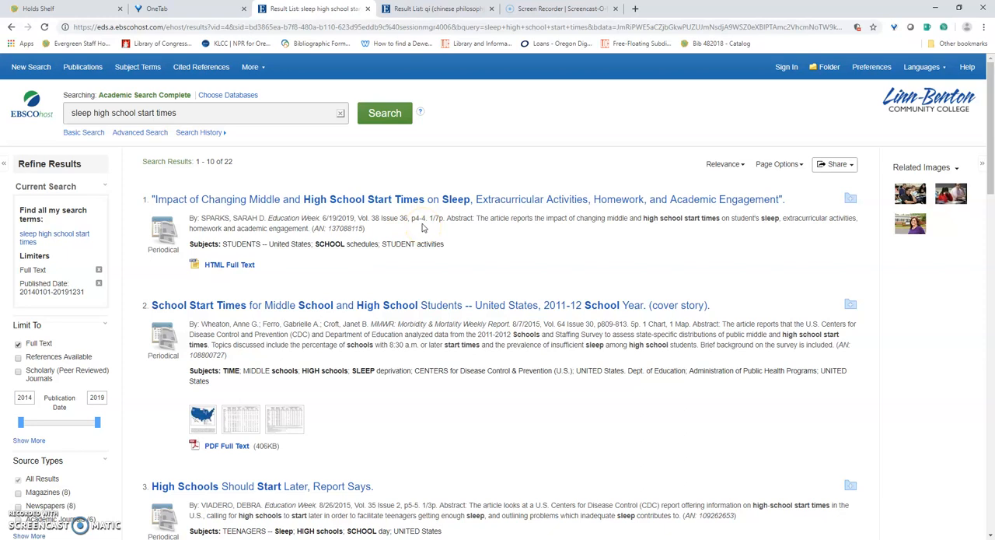
mouse_move(429, 221)
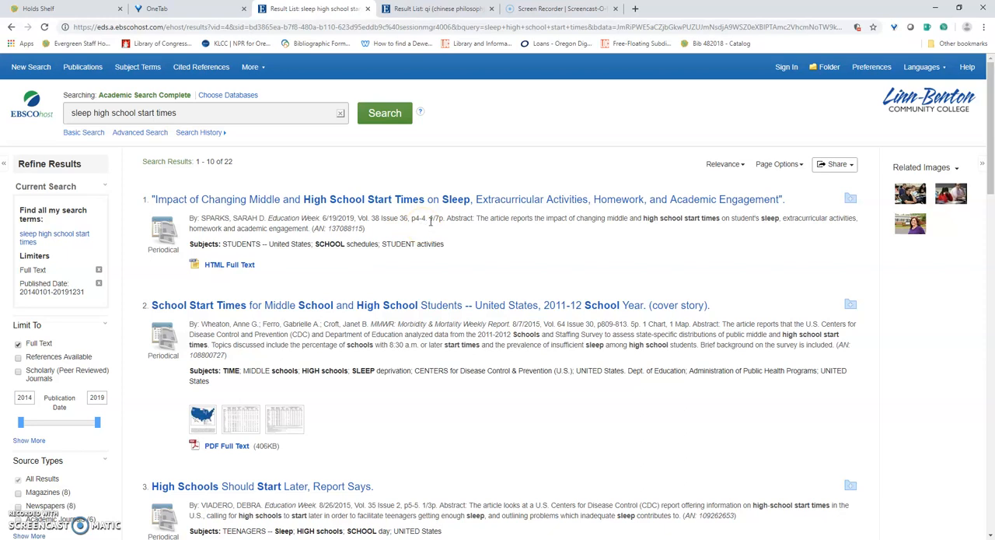
mouse_move(470, 208)
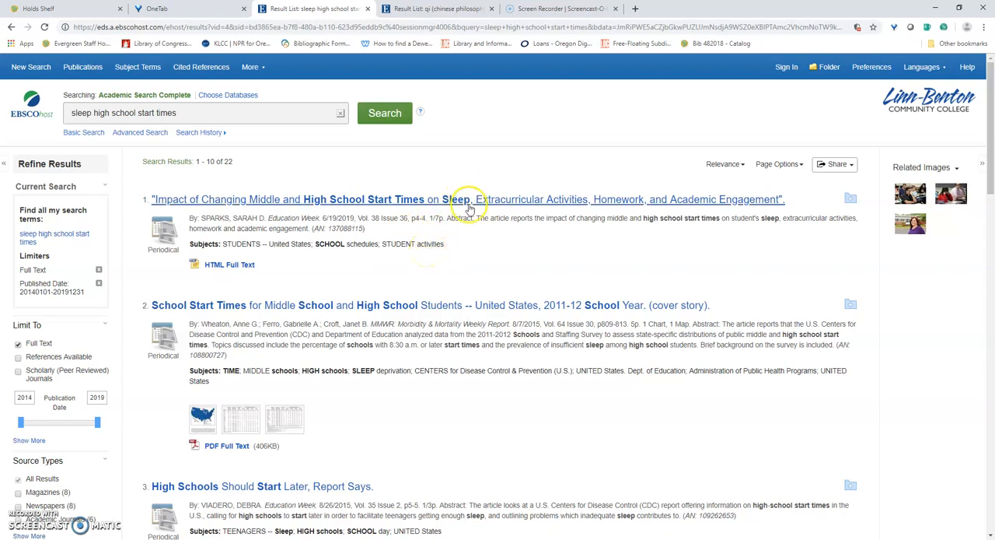
mouse_move(479, 219)
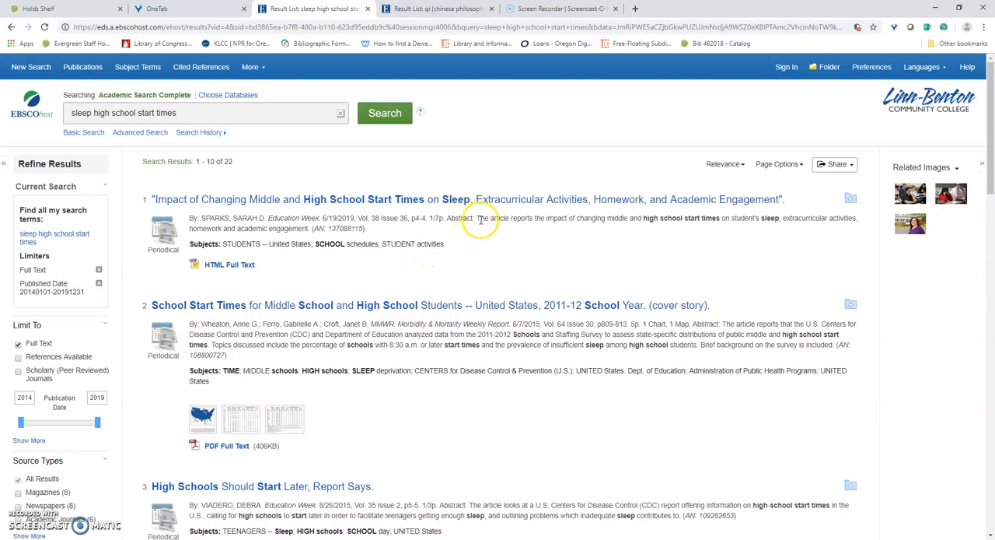
mouse_move(567, 230)
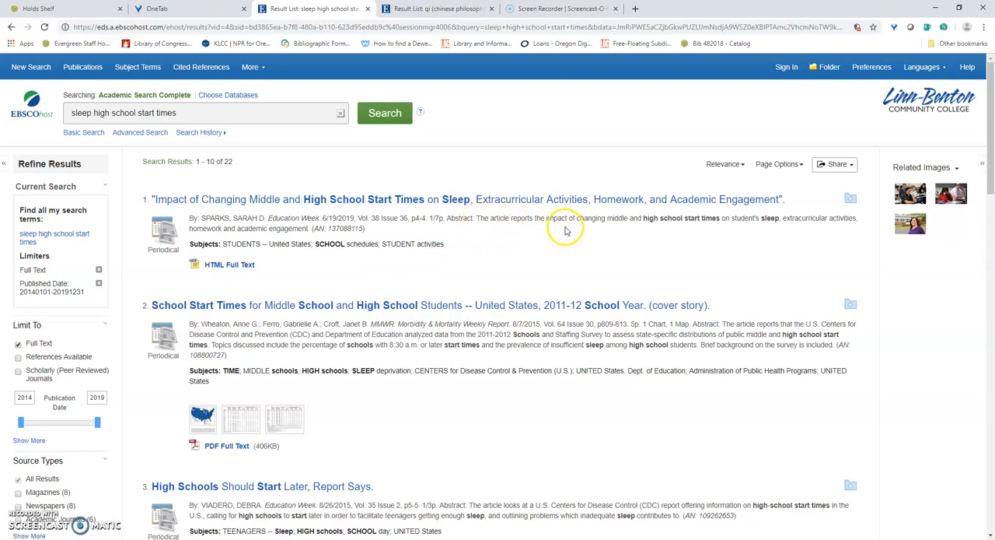
mouse_move(571, 230)
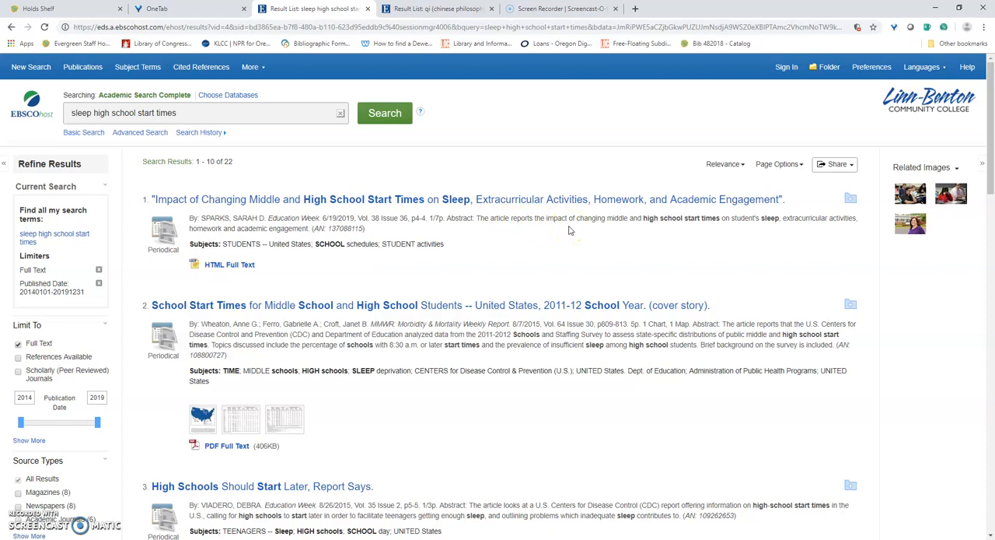
mouse_move(560, 230)
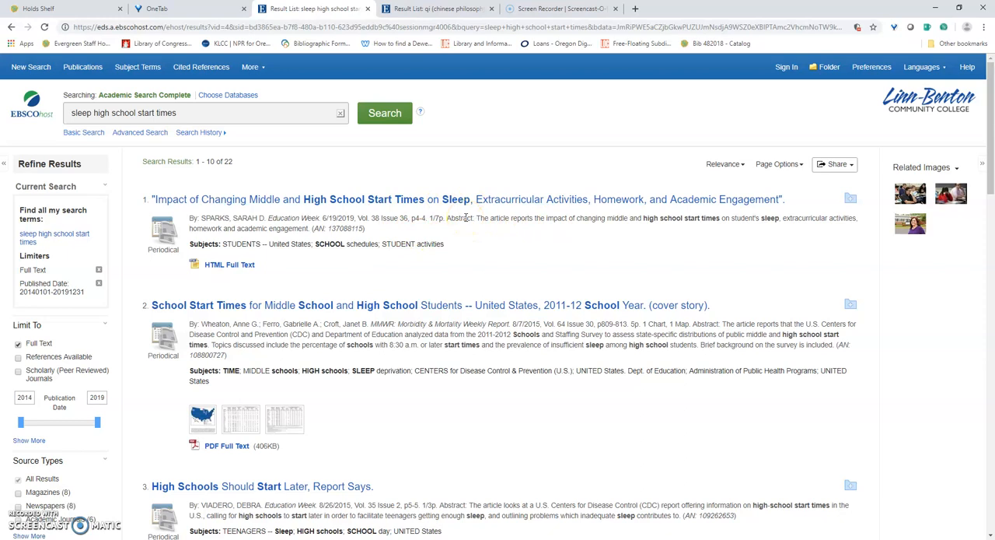
scroll("down", 3)
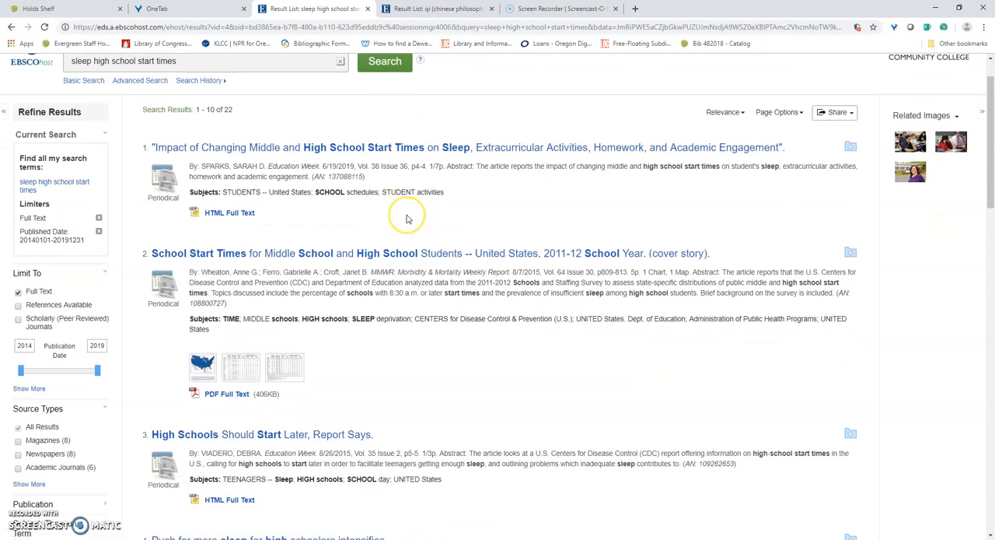
scroll("down", 3)
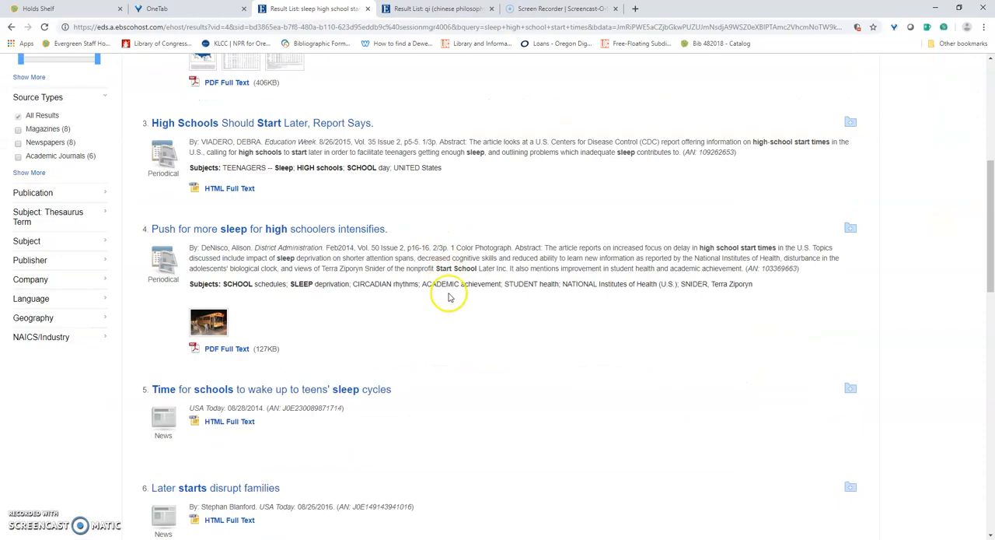
scroll("down", 3)
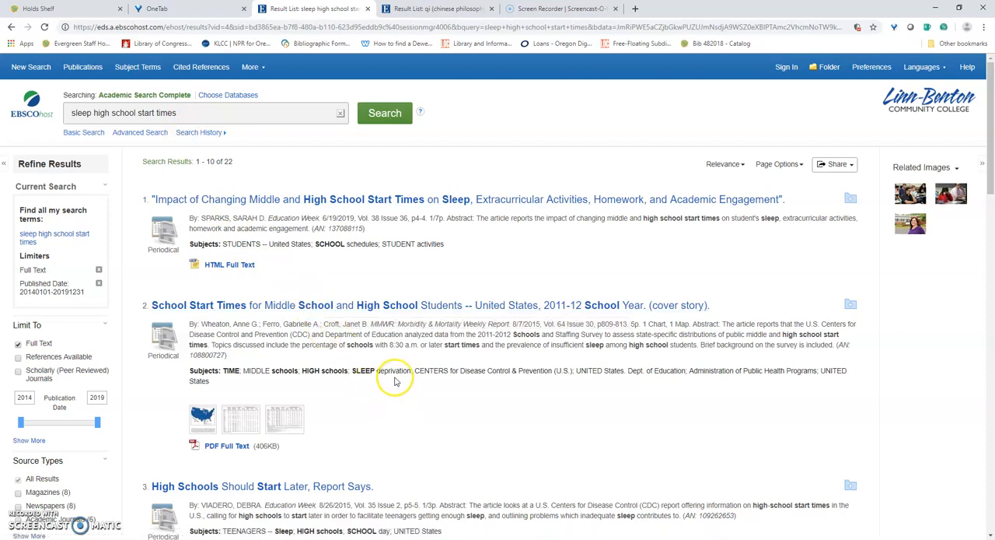
mouse_move(385, 258)
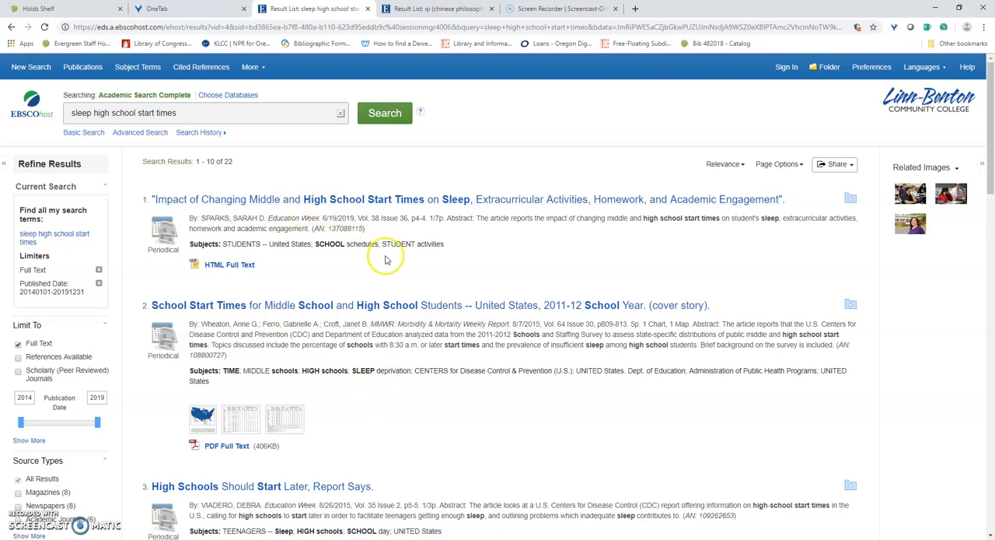
mouse_move(339, 405)
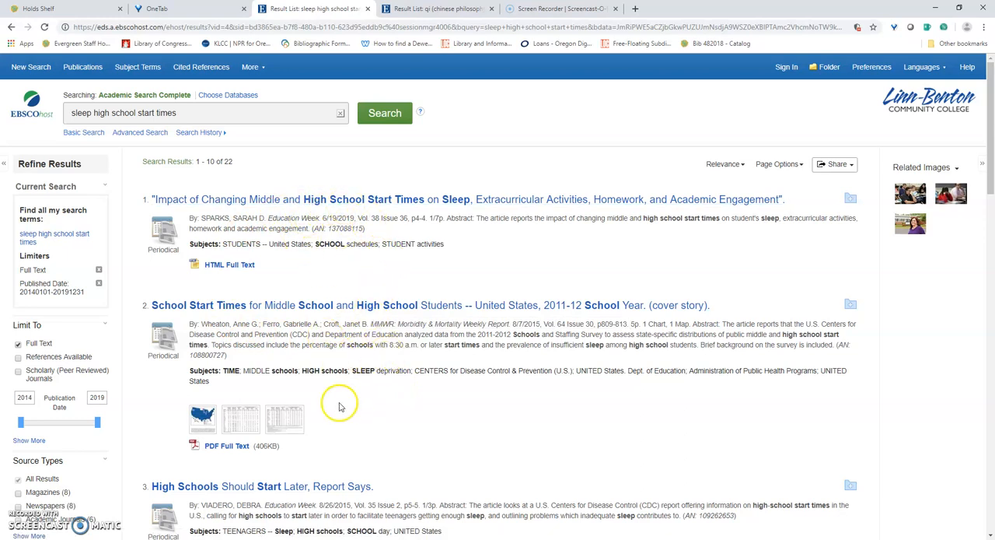
mouse_move(391, 314)
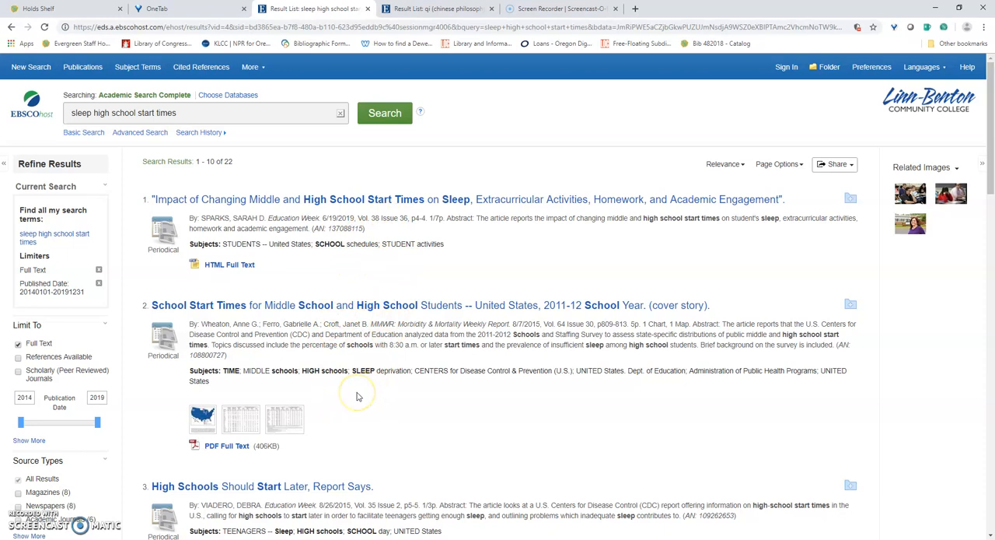
mouse_move(242, 363)
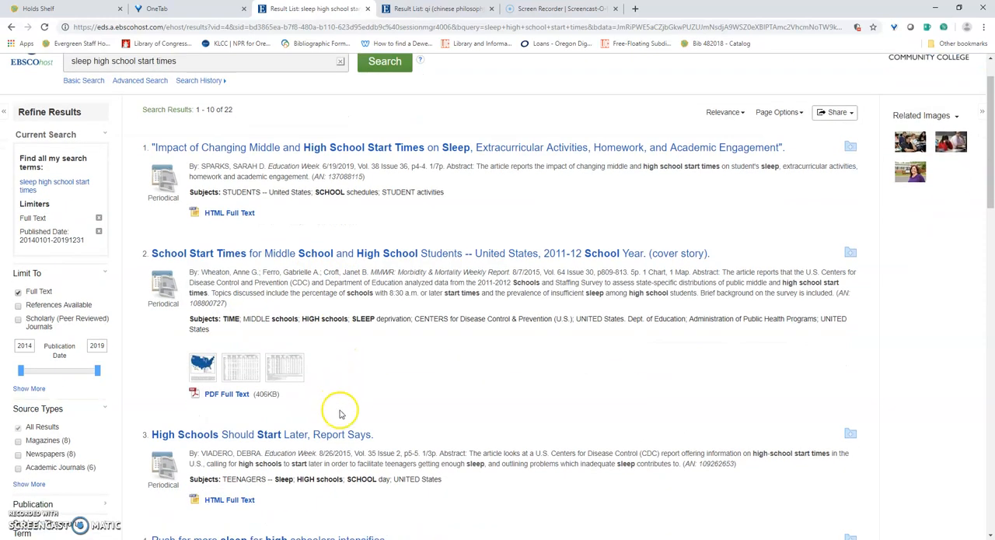
mouse_move(356, 342)
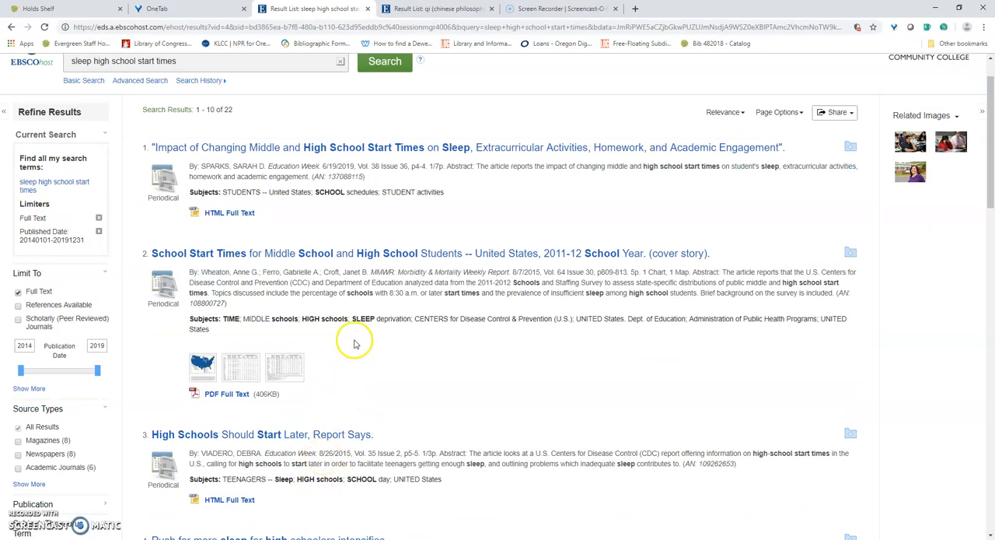
mouse_move(362, 333)
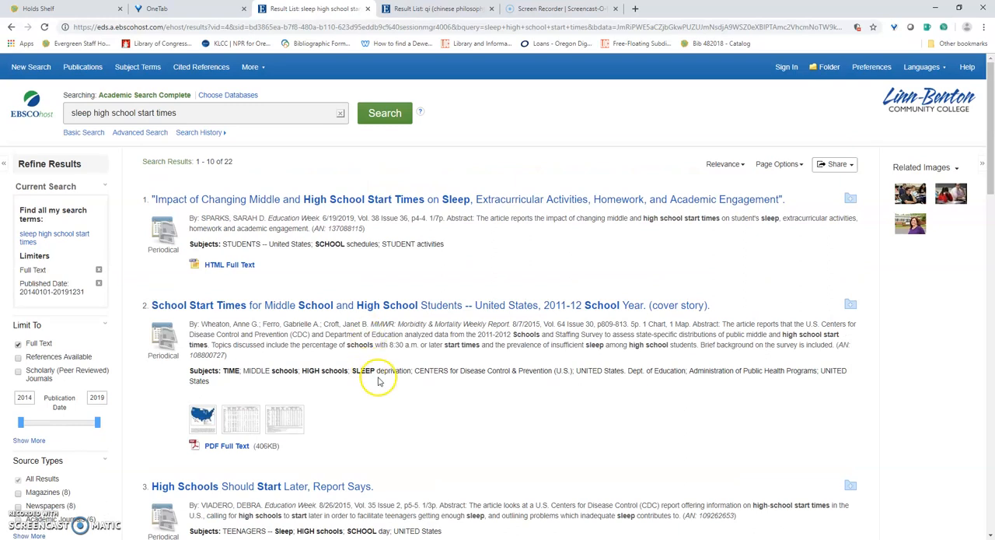
mouse_move(348, 383)
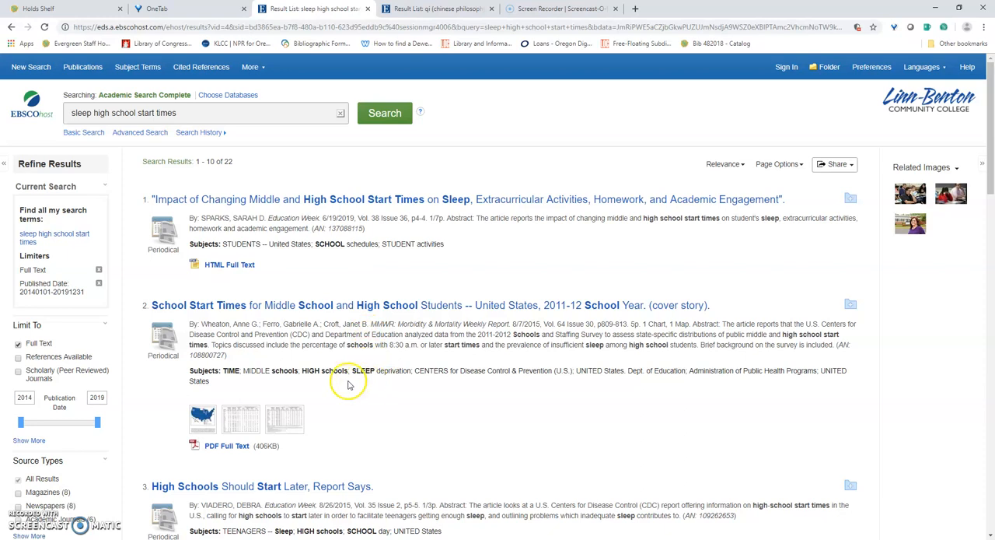
mouse_move(360, 390)
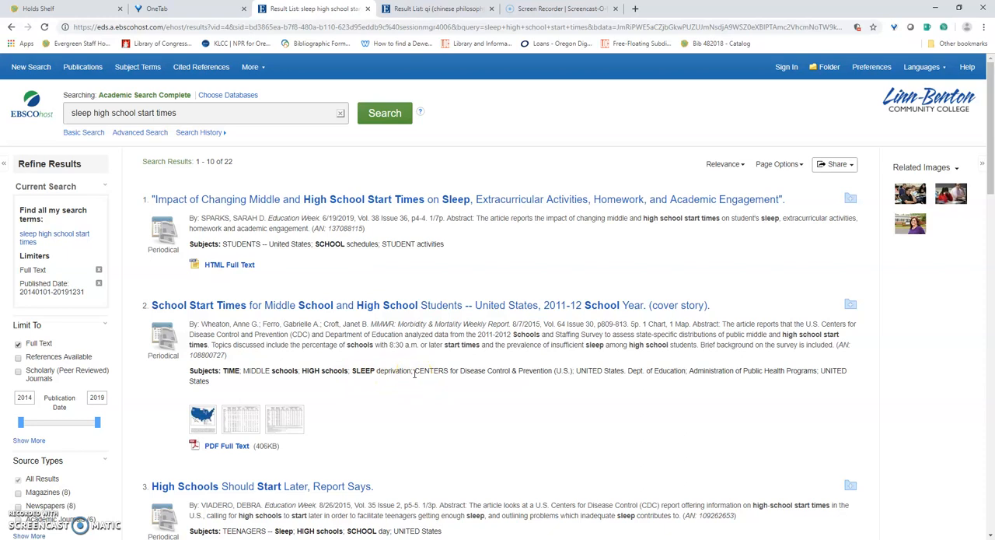
scroll("down", 3)
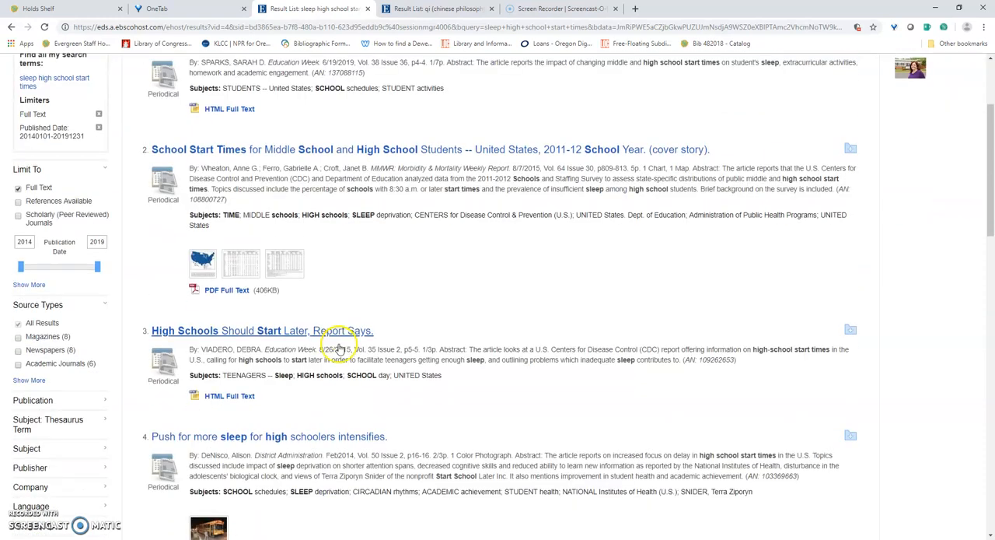
mouse_move(355, 228)
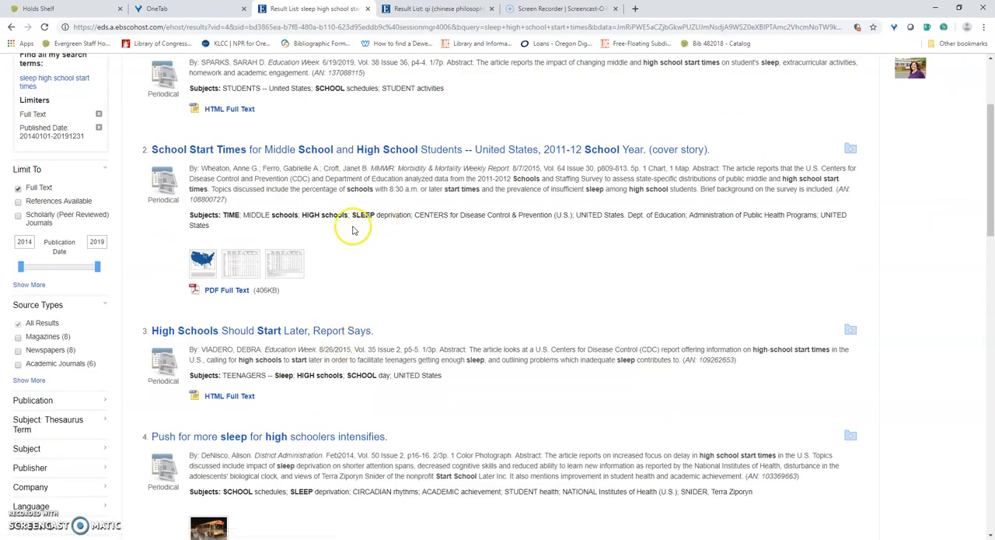
mouse_move(399, 230)
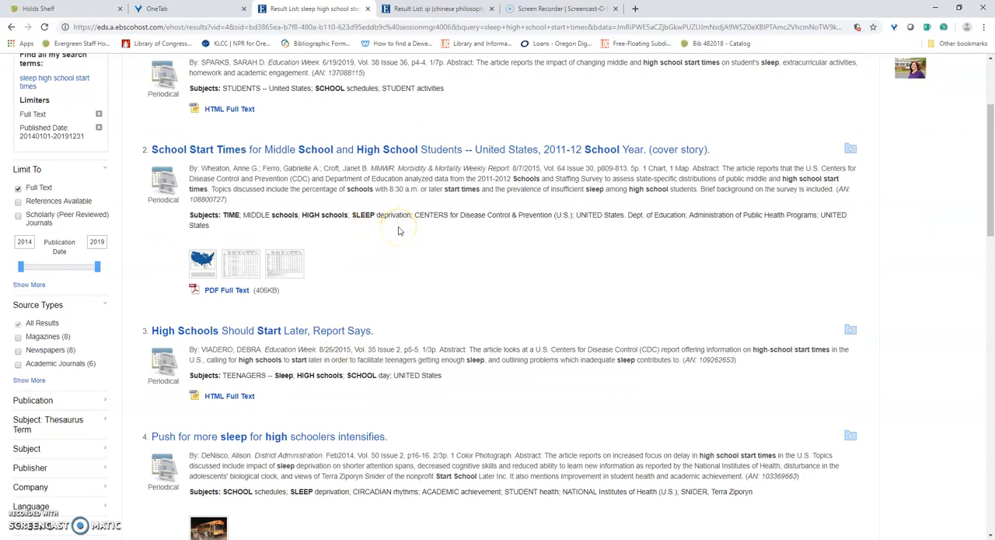
scroll("down", 3)
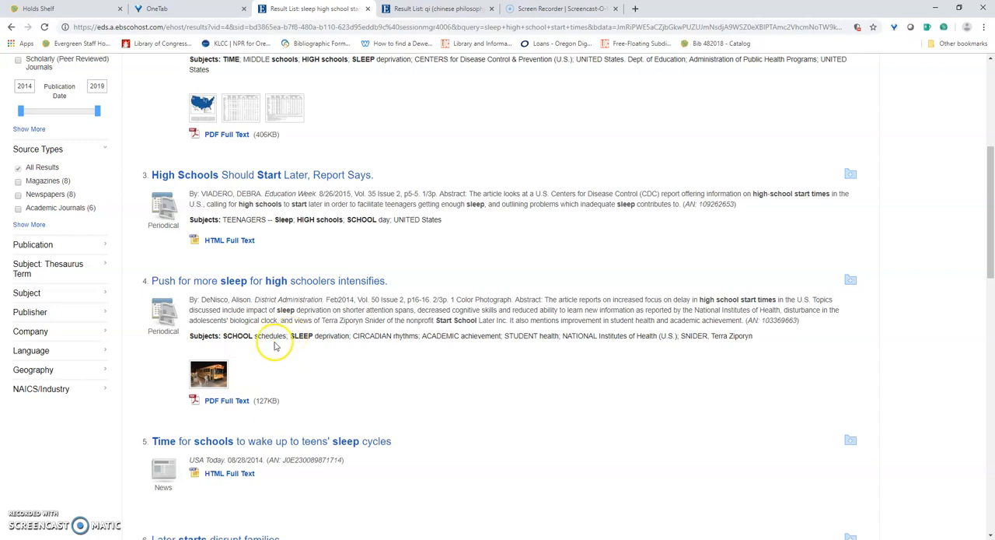
mouse_move(255, 339)
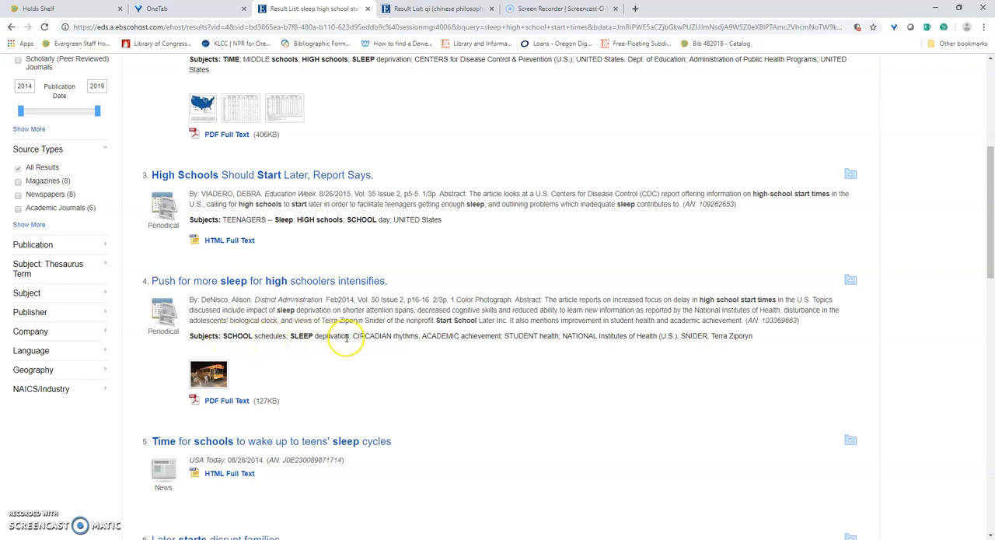
scroll("up", 3)
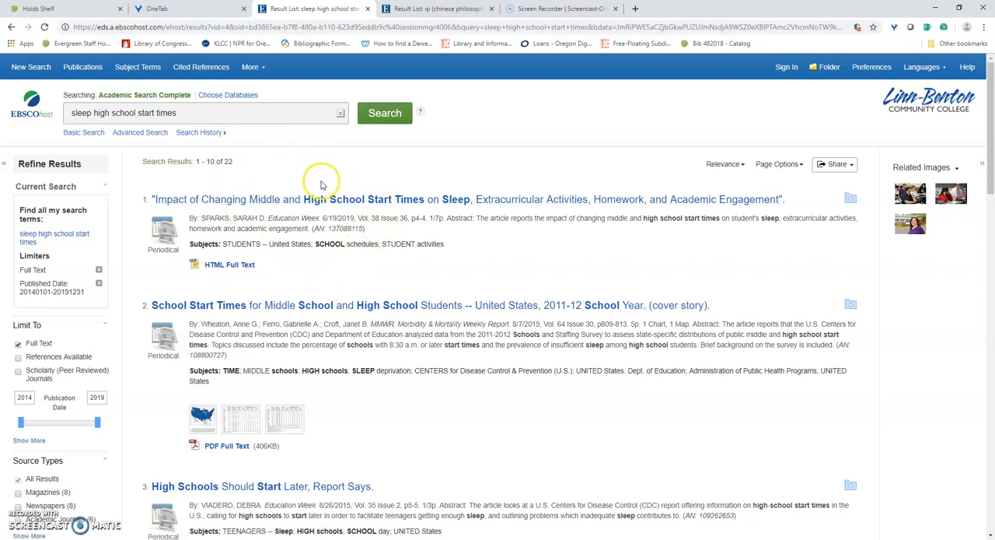
scroll("down", 3)
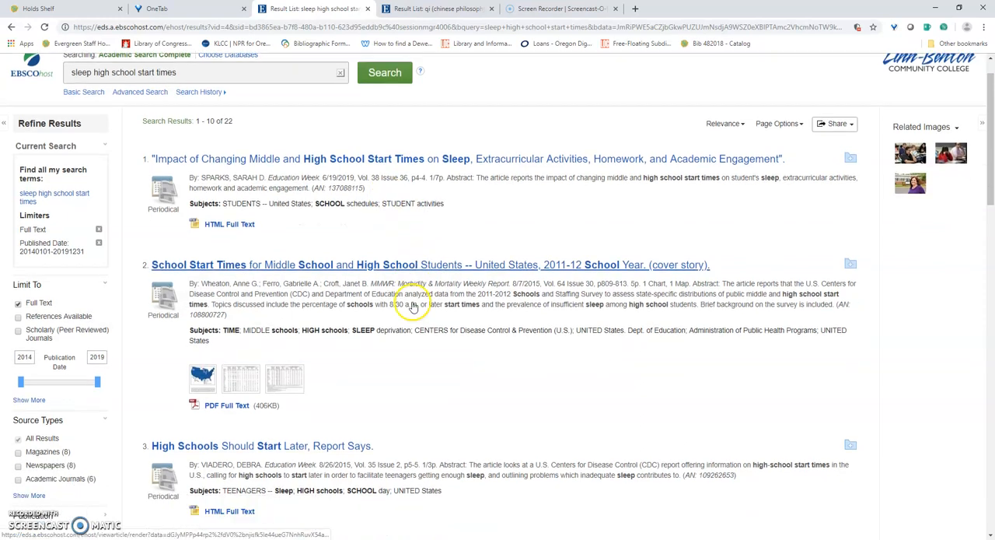
scroll("down", 3)
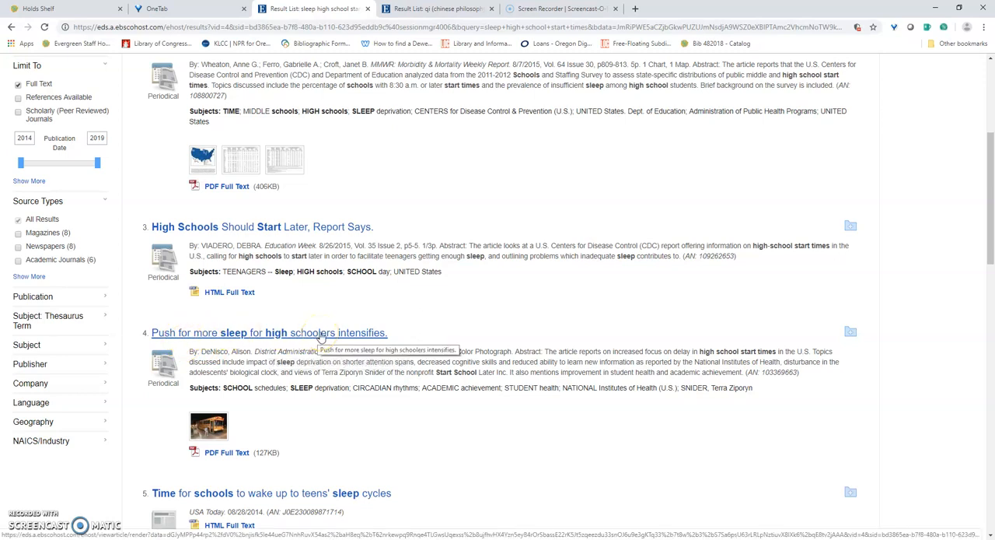
- View the detailed record for 'Push for more sleep for high schoolers intensifies.'
left_click(295, 333)
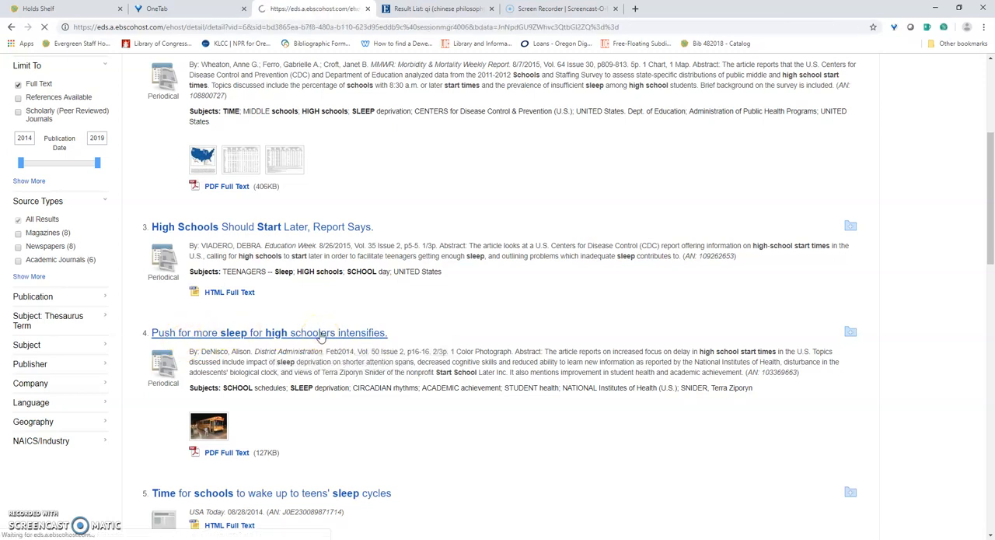
left_click(269, 333)
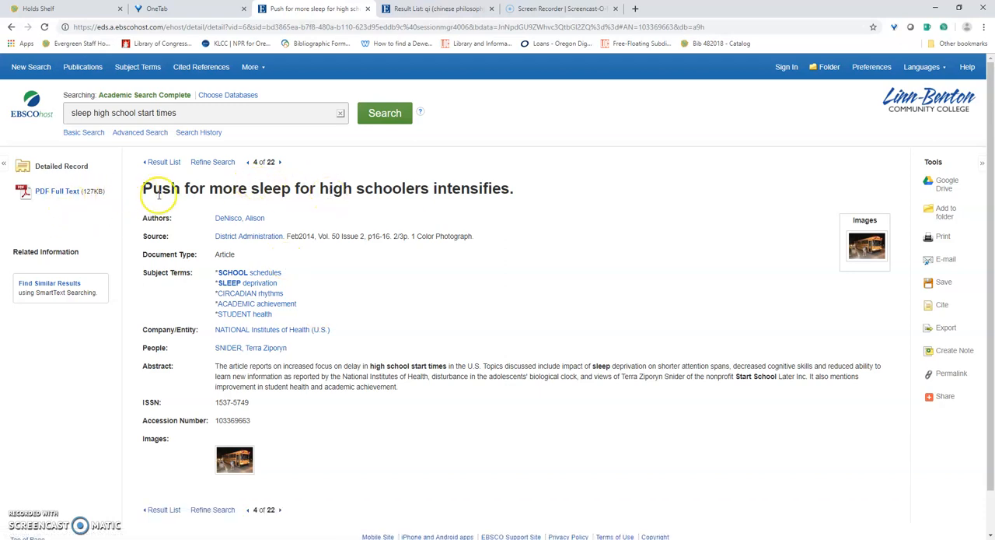
mouse_move(352, 423)
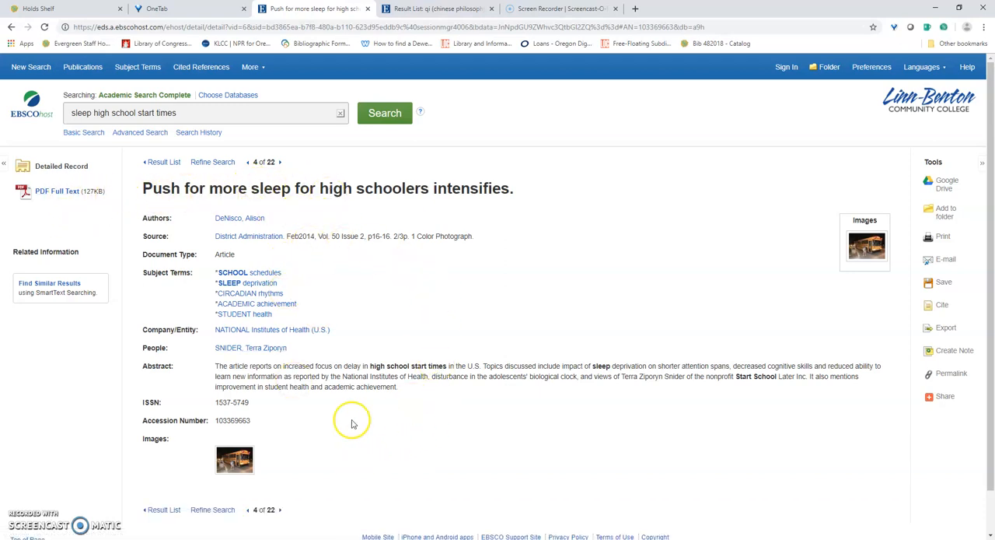
mouse_move(657, 303)
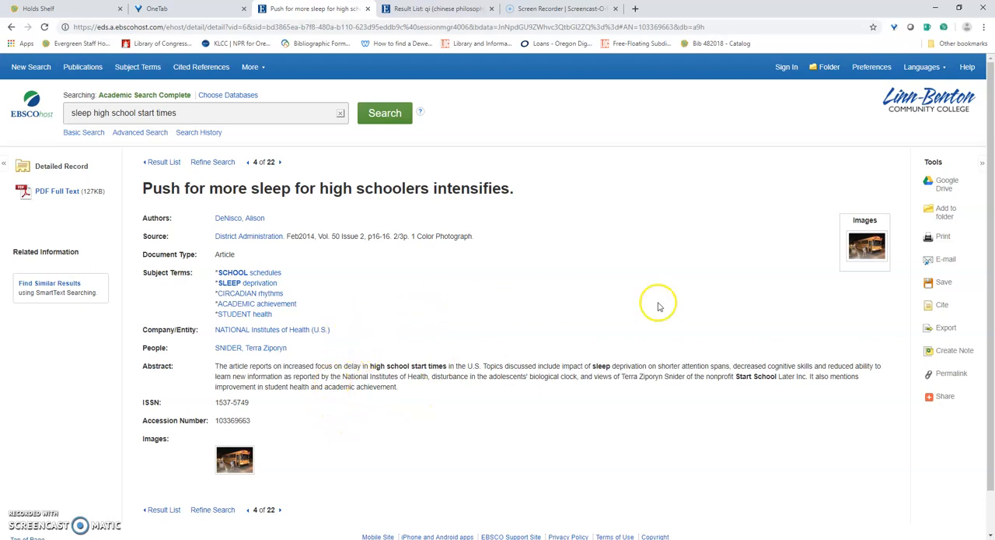
mouse_move(942, 237)
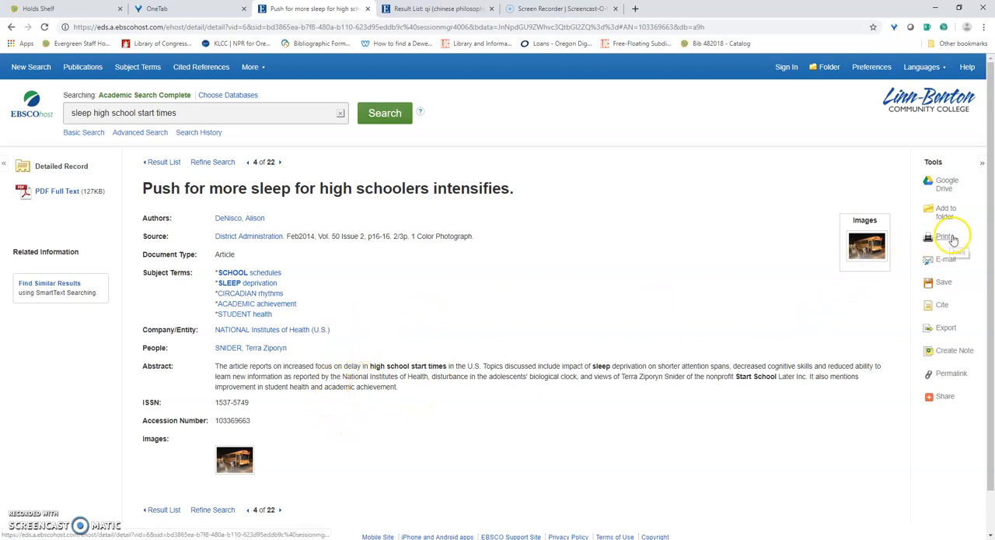
mouse_move(945, 258)
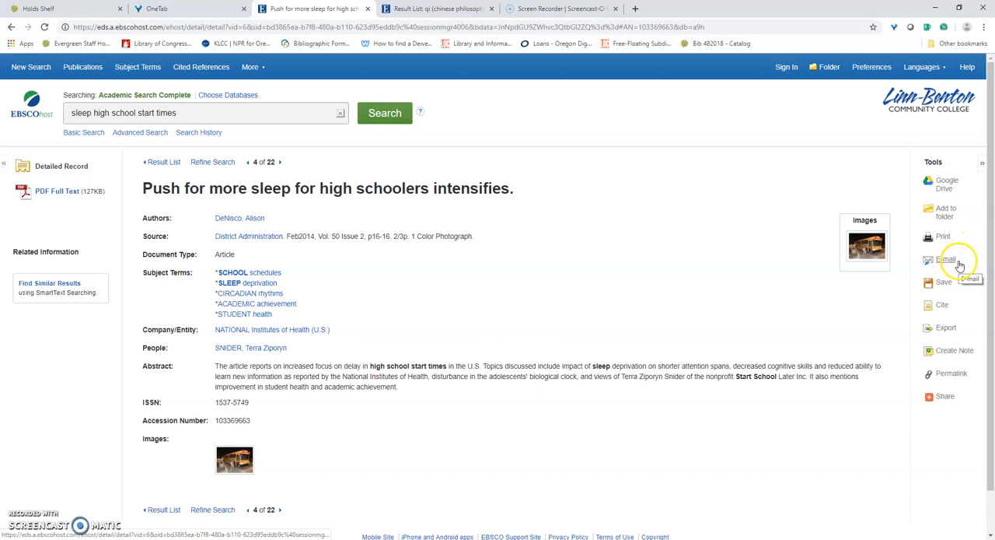
mouse_move(945, 305)
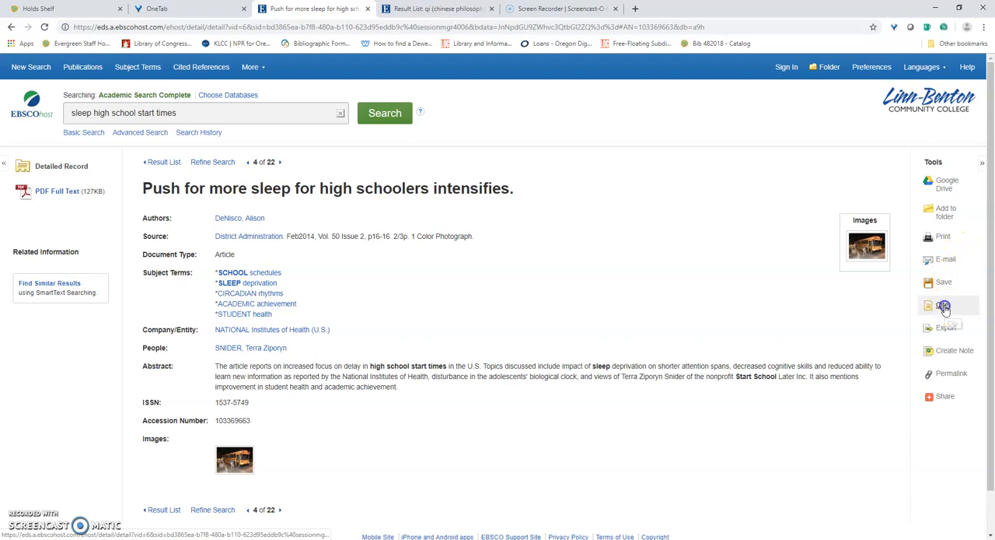
- Show the Citation Format panel with ready-made citations for the article via Cite
left_click(941, 305)
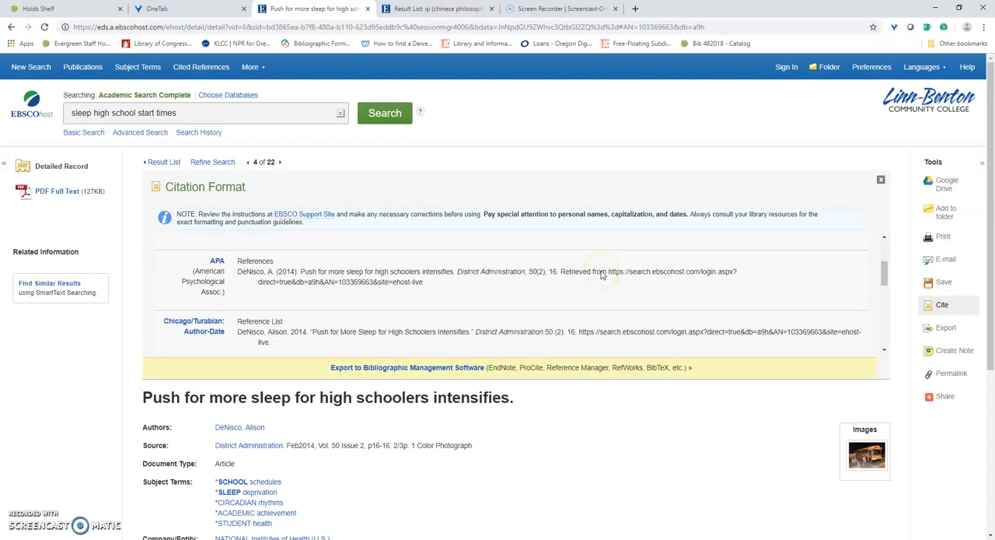
scroll("down", 3)
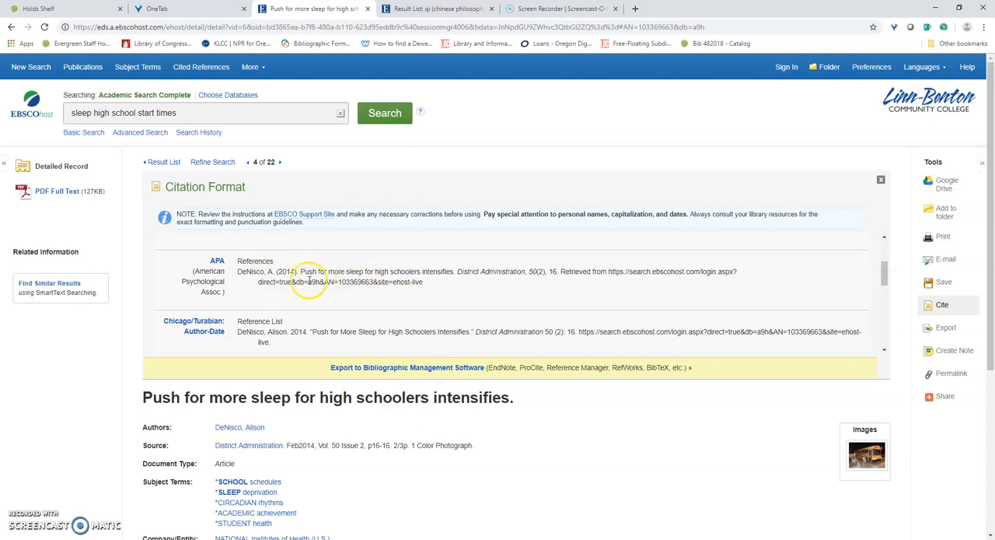
mouse_move(379, 295)
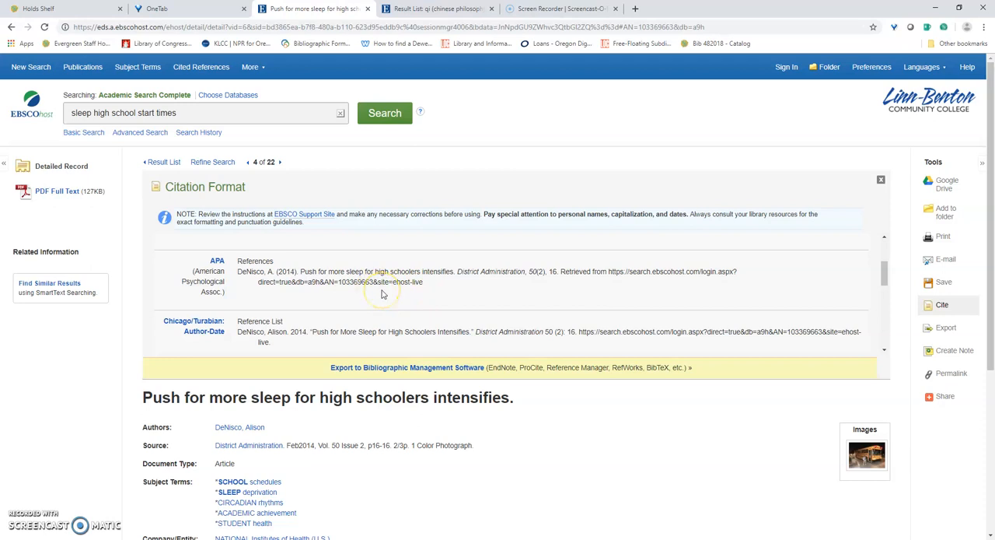
mouse_move(454, 286)
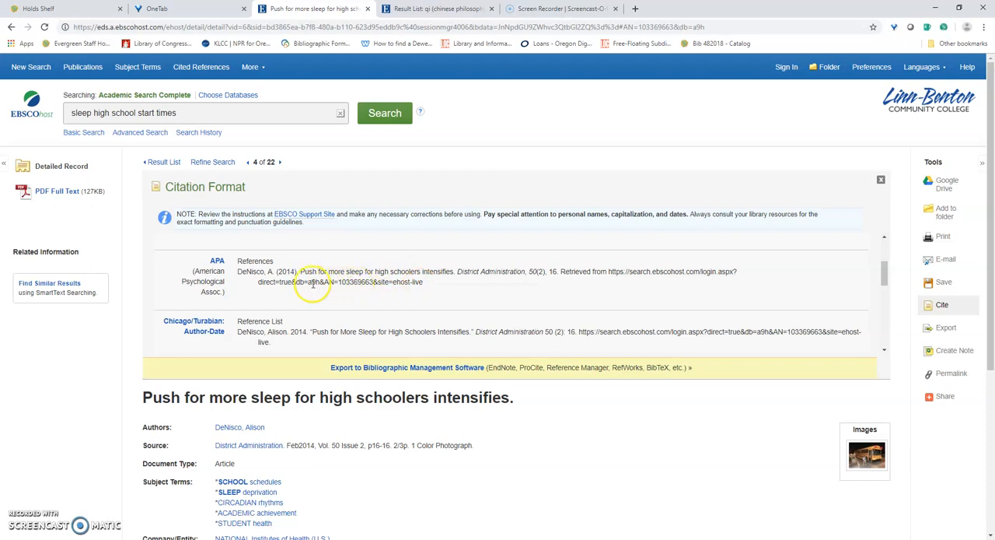
mouse_move(184, 291)
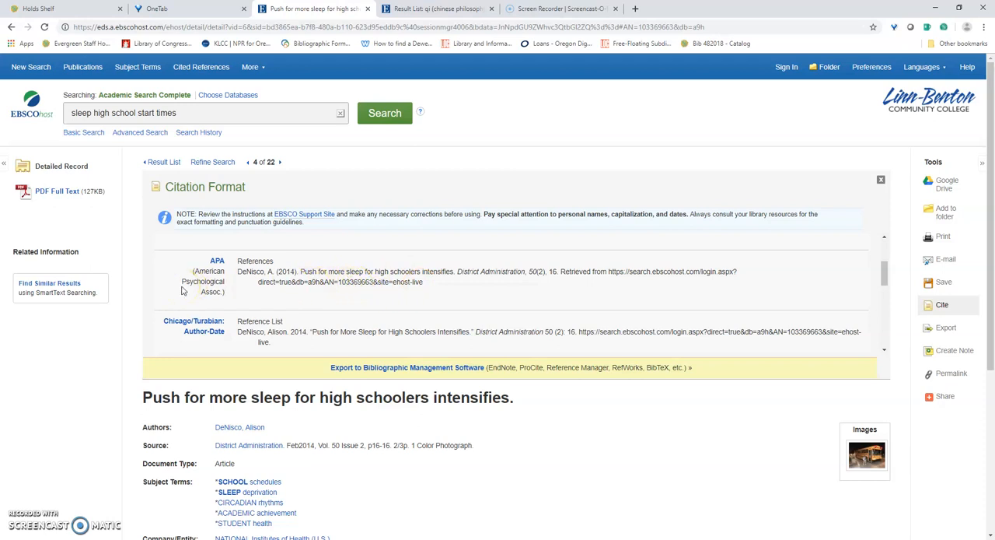
mouse_move(177, 289)
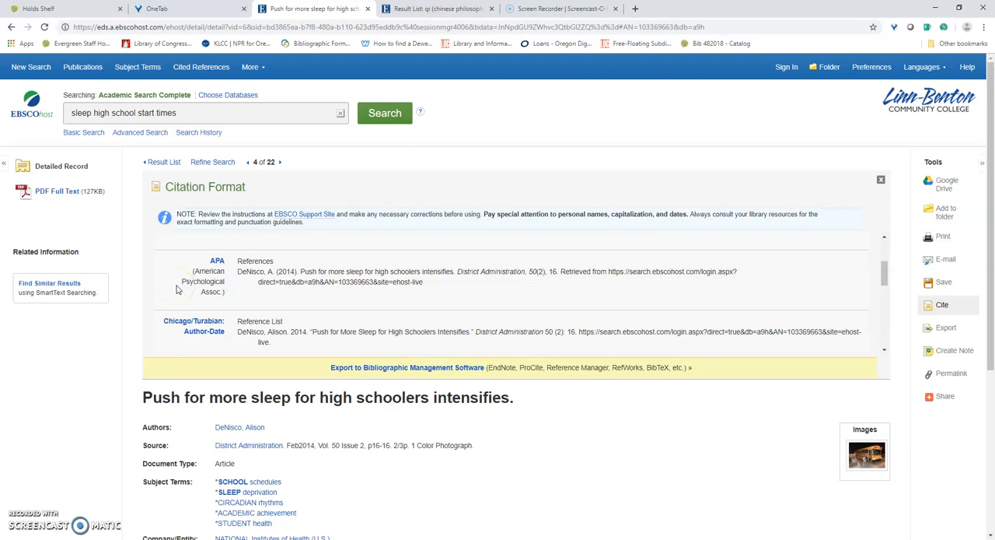